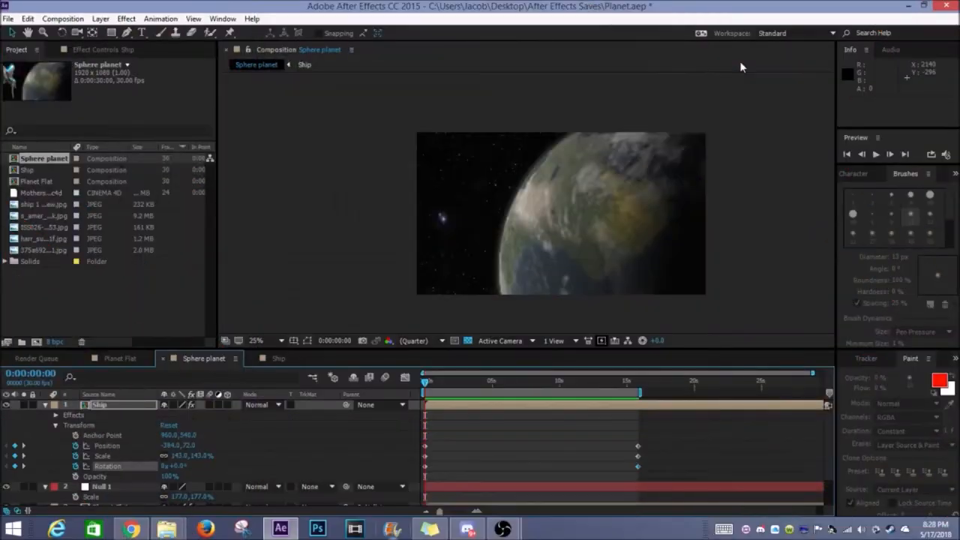
{"action": "mouse_move", "coordinate": [438, 177]}
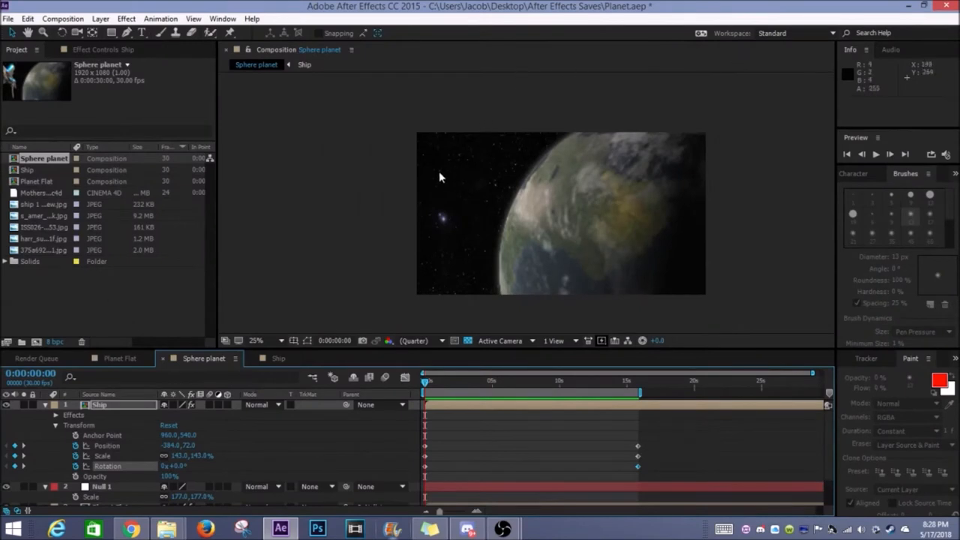
{"action": "mouse_move", "coordinate": [426, 384]}
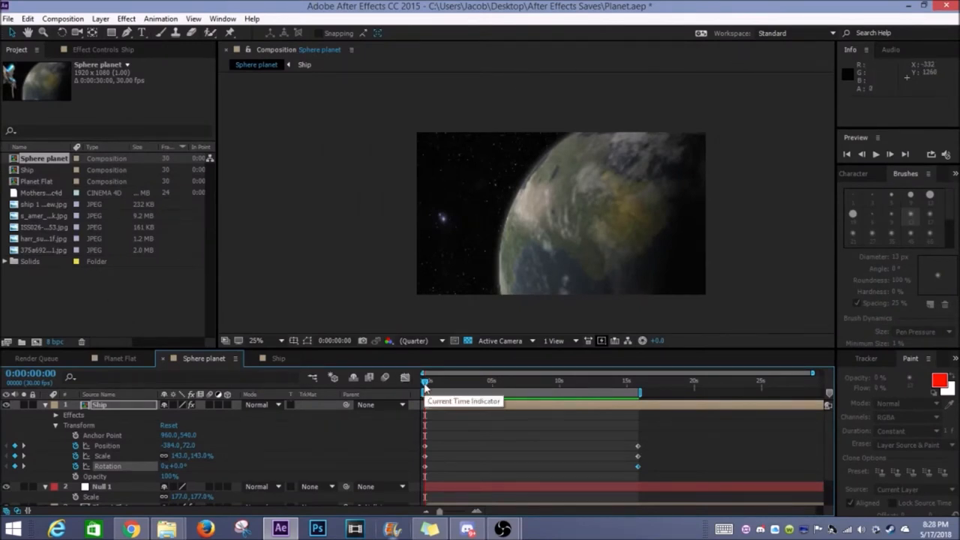
{"action": "mouse_move", "coordinate": [432, 318]}
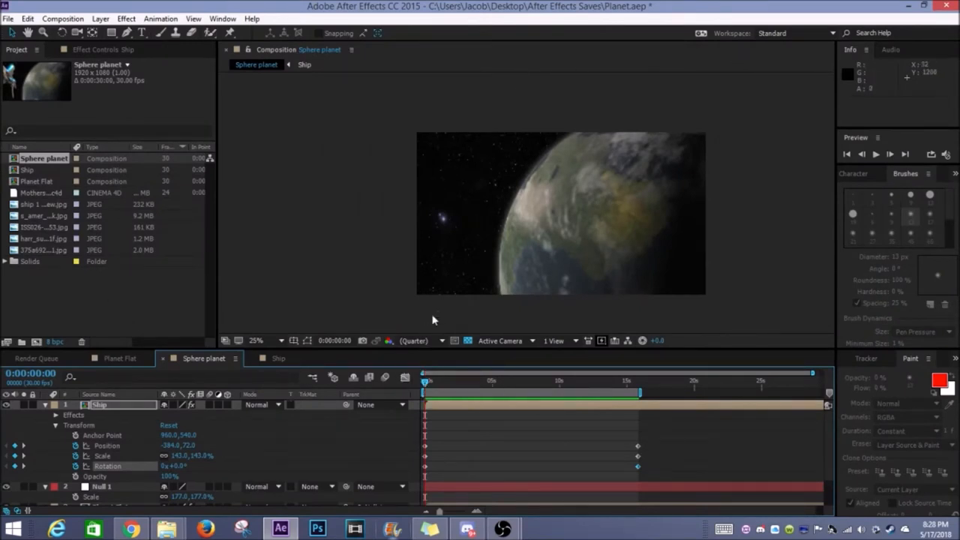
{"action": "mouse_move", "coordinate": [876, 153]}
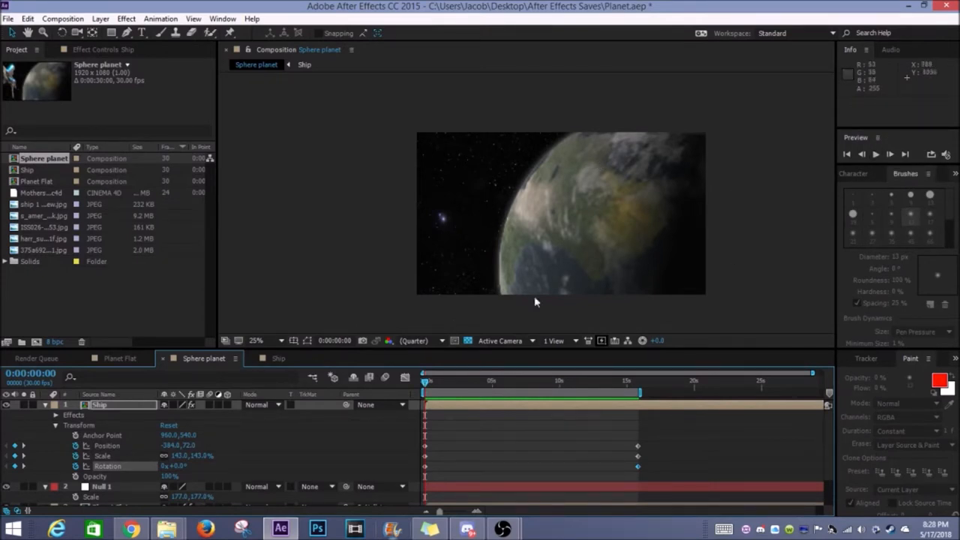
{"action": "mouse_move", "coordinate": [618, 227]}
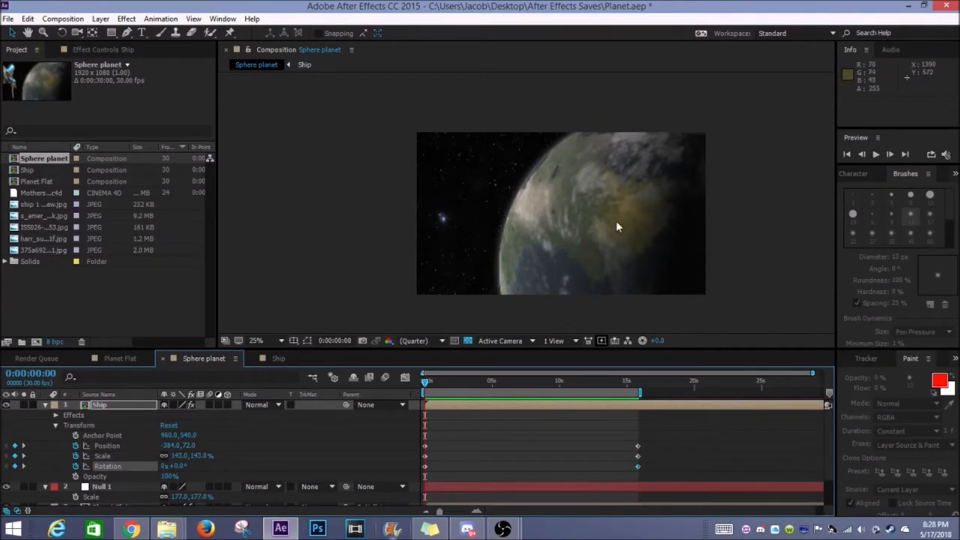
{"action": "mouse_move", "coordinate": [627, 182]}
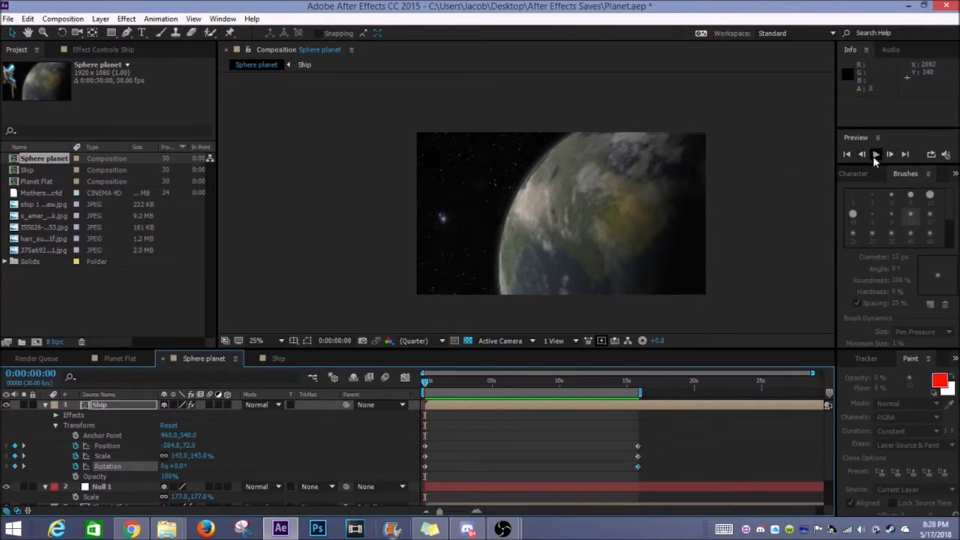
Step: Preview the ship flying past the planet, then stop playback
{"action": "left_click", "coordinate": [875, 153]}
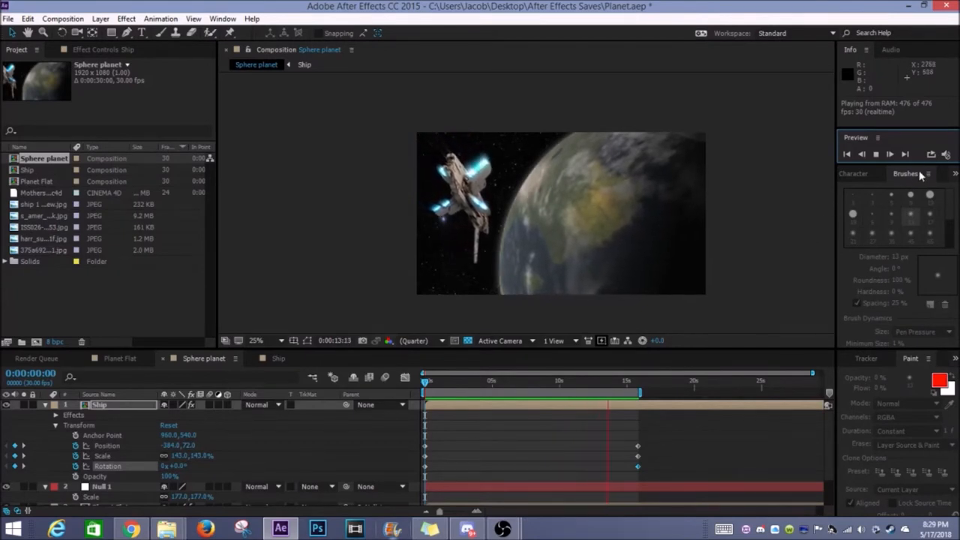
{"action": "left_click", "coordinate": [876, 154]}
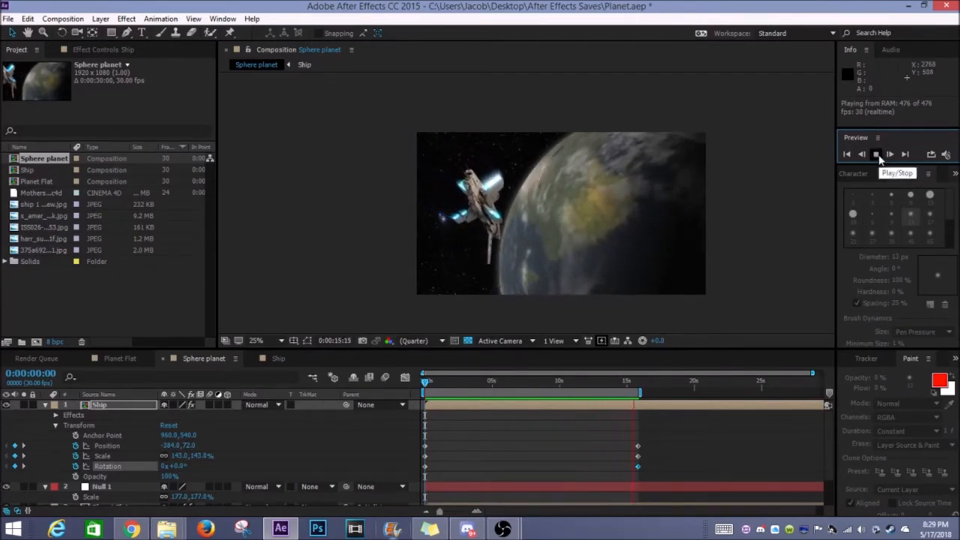
{"action": "left_click", "coordinate": [876, 154]}
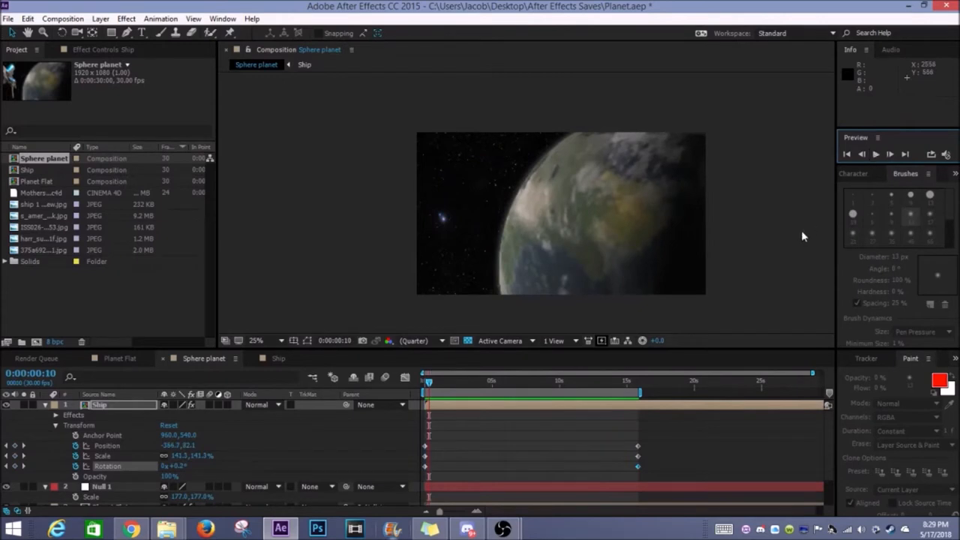
{"action": "mouse_move", "coordinate": [547, 211]}
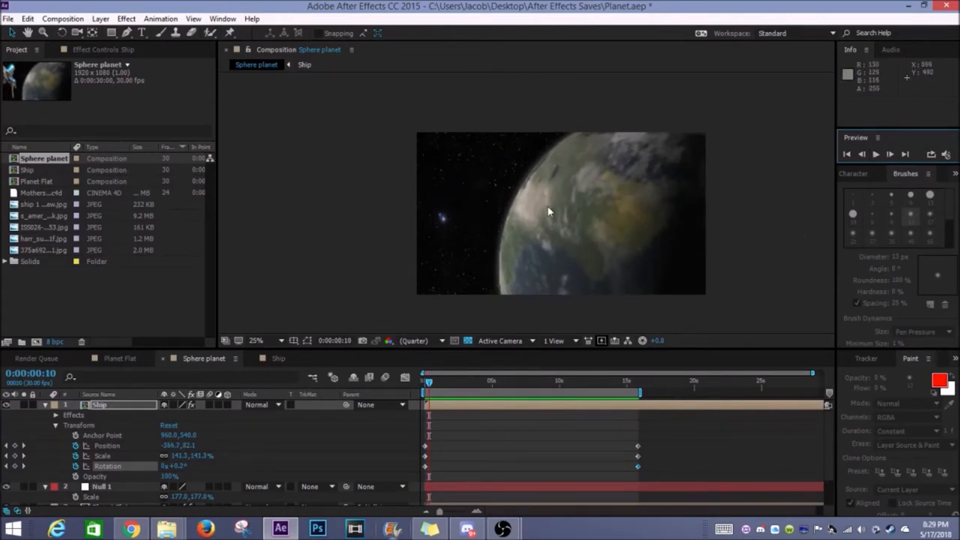
{"action": "mouse_move", "coordinate": [588, 295]}
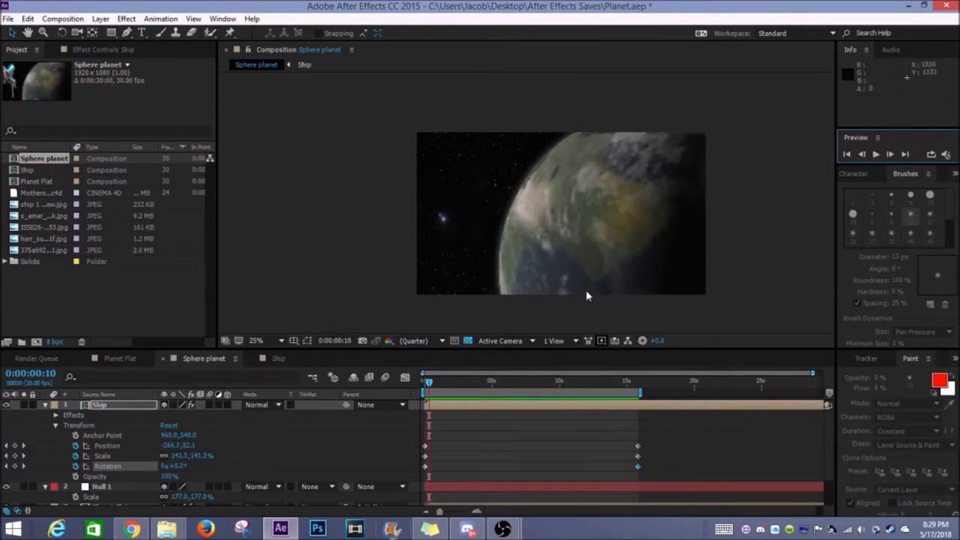
{"action": "mouse_move", "coordinate": [570, 147]}
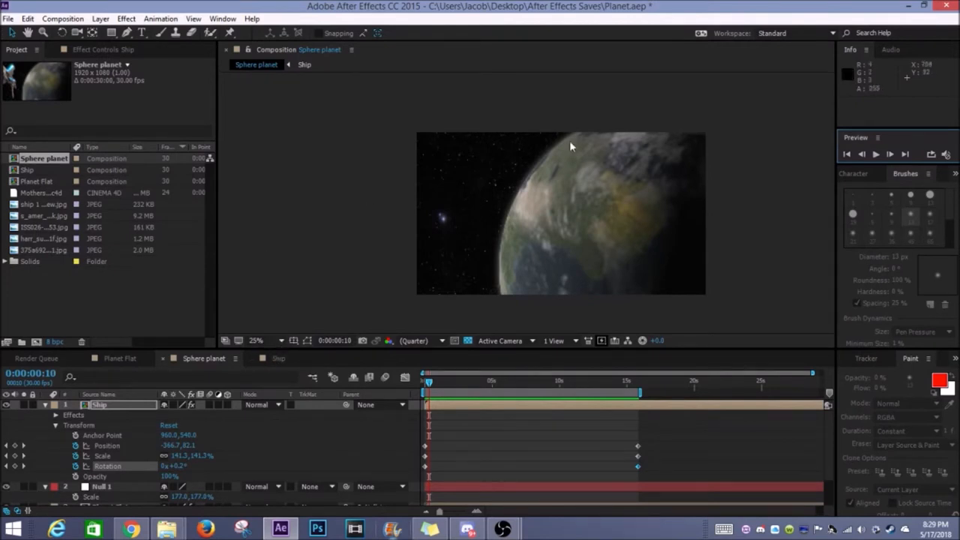
{"action": "mouse_move", "coordinate": [131, 368]}
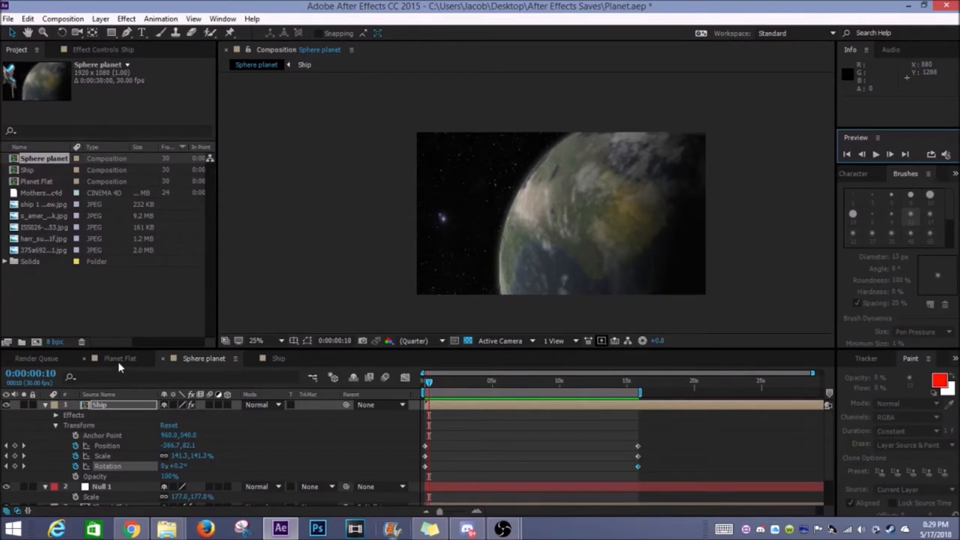
Step: Switch to Planet Flat, hide the clouds, and inspect the map at 100% then 25%
{"action": "left_click", "coordinate": [120, 357]}
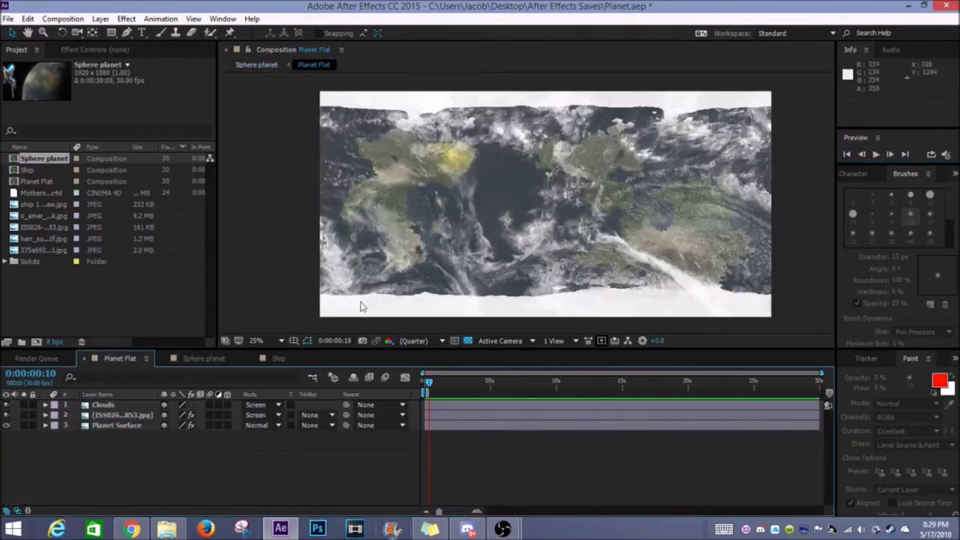
{"action": "left_click", "coordinate": [8, 404]}
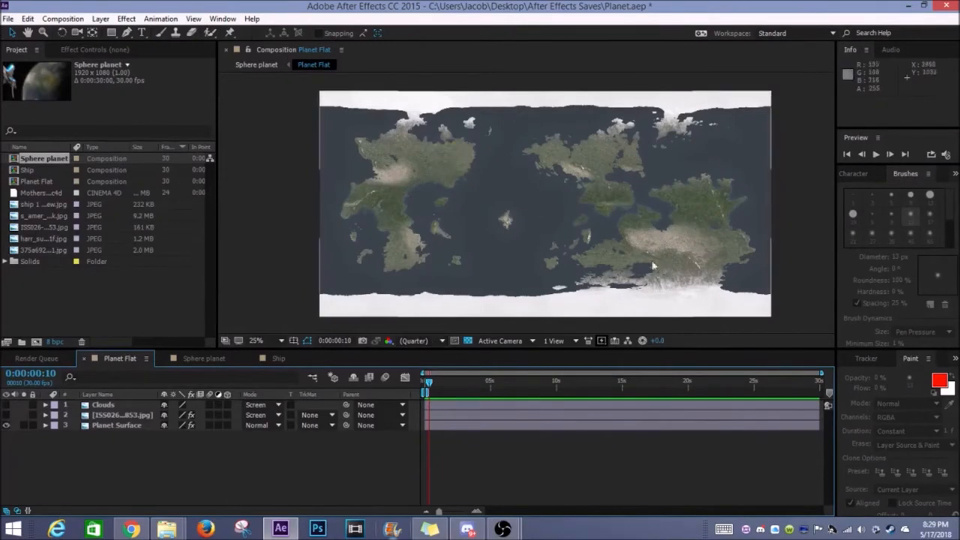
{"action": "left_click", "coordinate": [256, 340]}
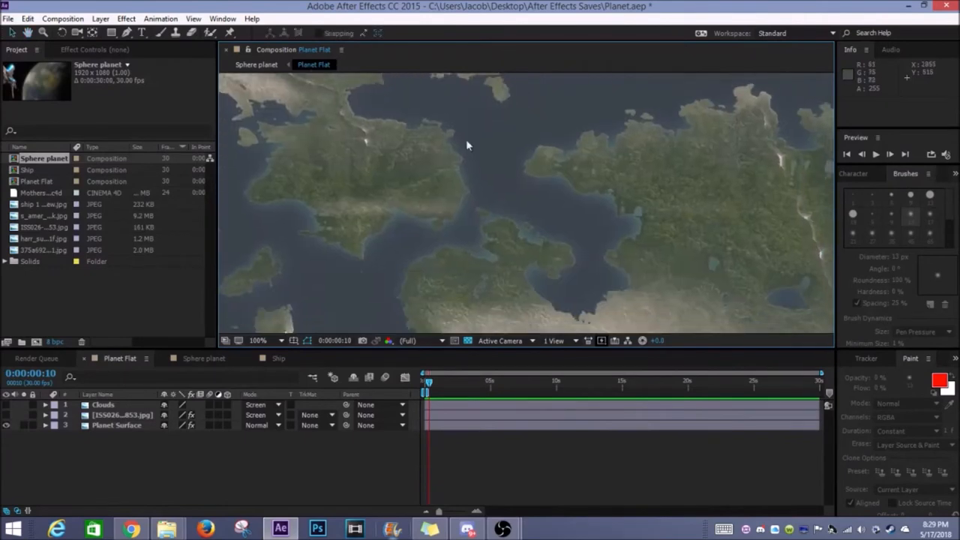
{"action": "left_click", "coordinate": [266, 340]}
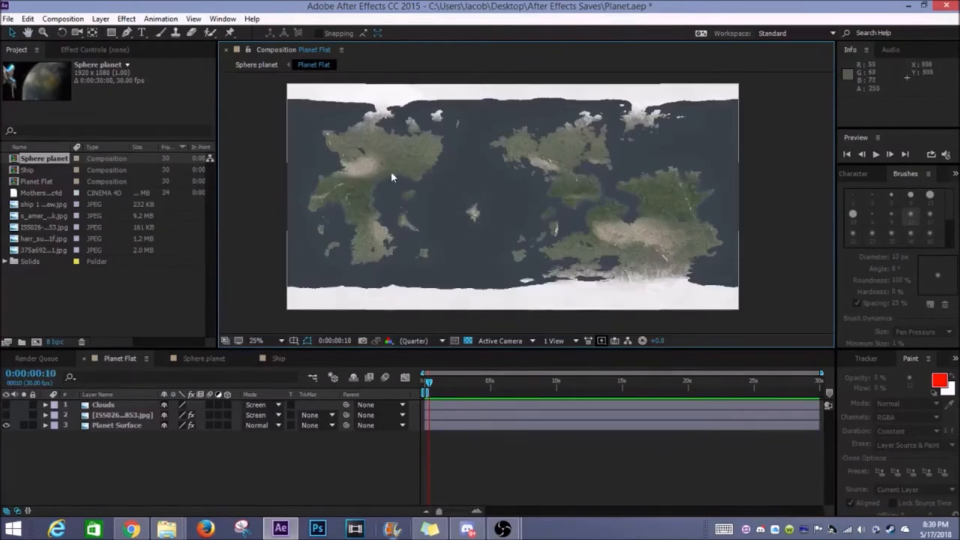
{"action": "mouse_move", "coordinate": [381, 153]}
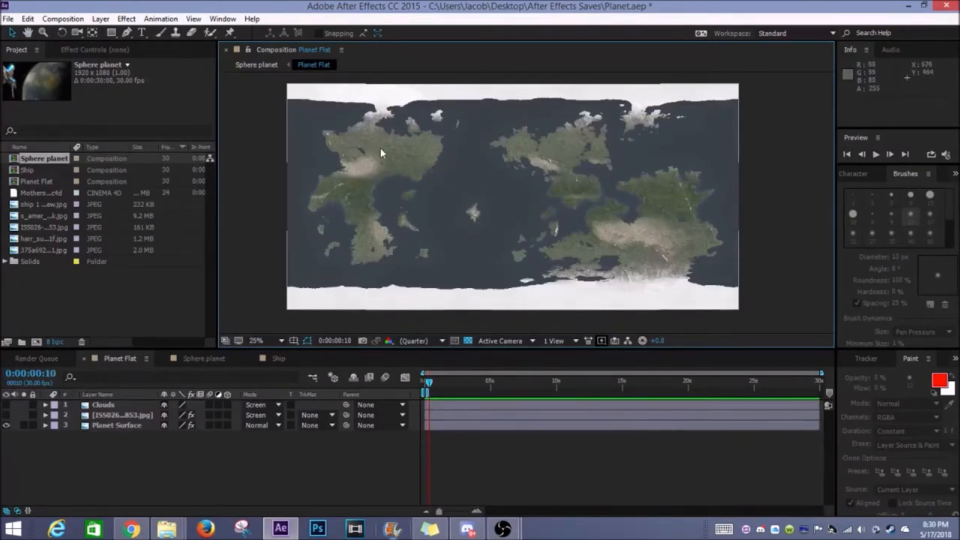
{"action": "mouse_move", "coordinate": [429, 291]}
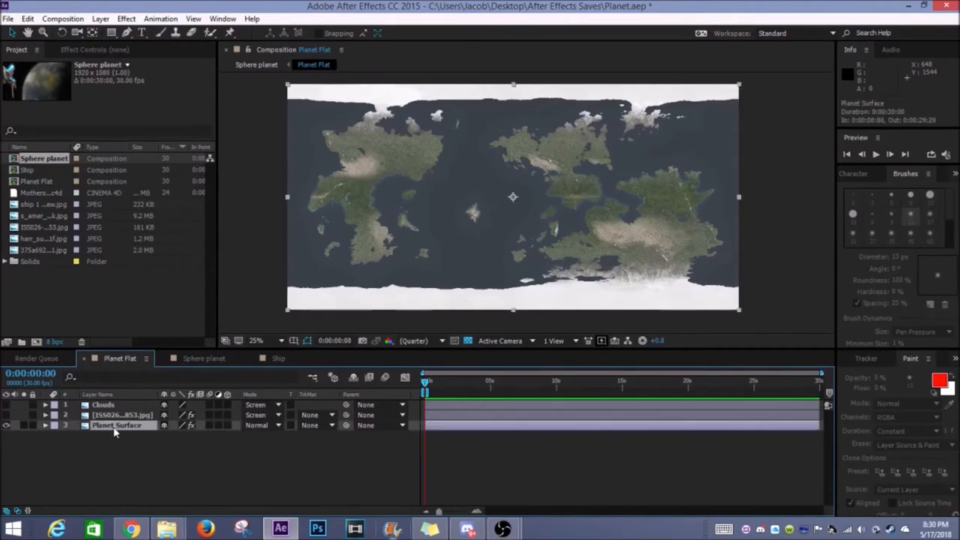
Step: Hide the Planet Surface layer and show the Clouds and photo layers
{"action": "left_click", "coordinate": [116, 426]}
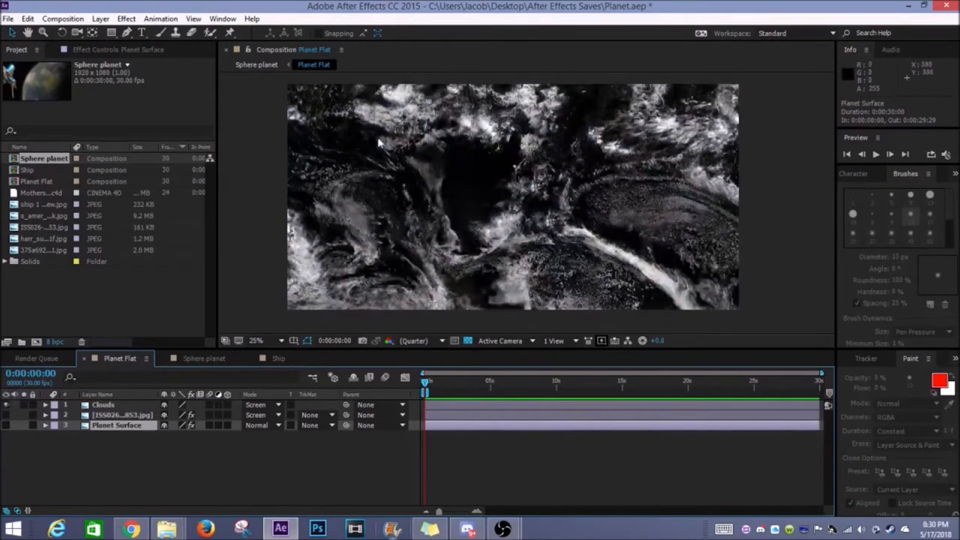
{"action": "mouse_move", "coordinate": [375, 124]}
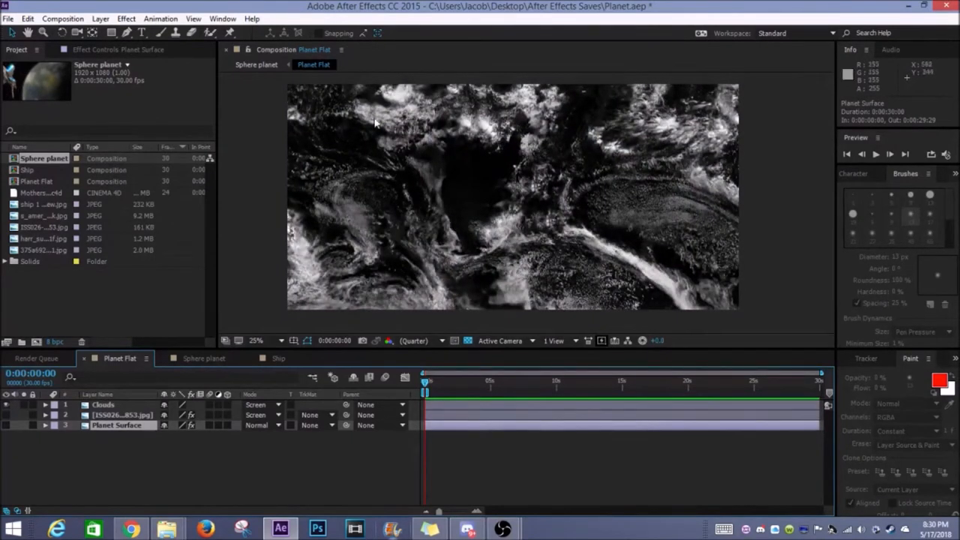
{"action": "mouse_move", "coordinate": [570, 178]}
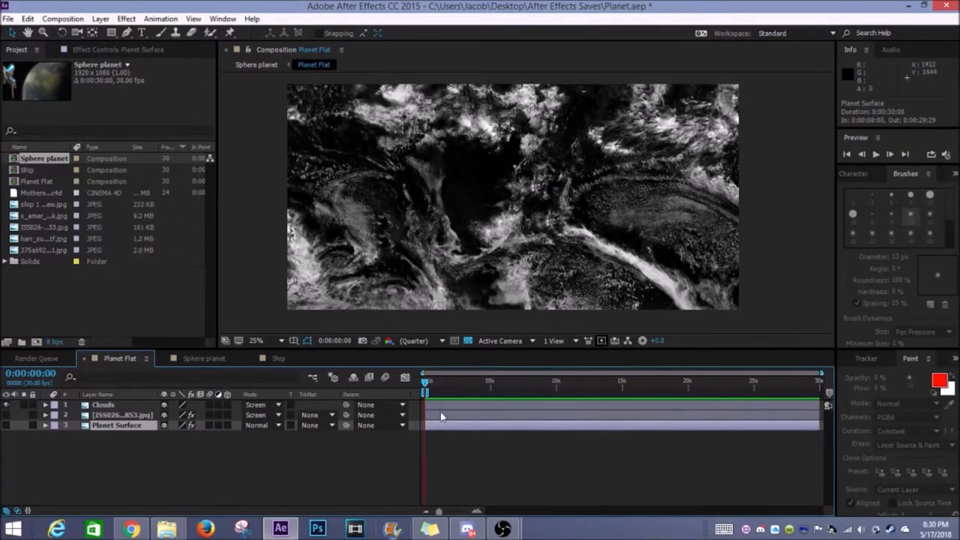
Step: Change the Clouds layer's blend mode from Normal to Screen over the surface map
{"action": "left_click", "coordinate": [263, 405]}
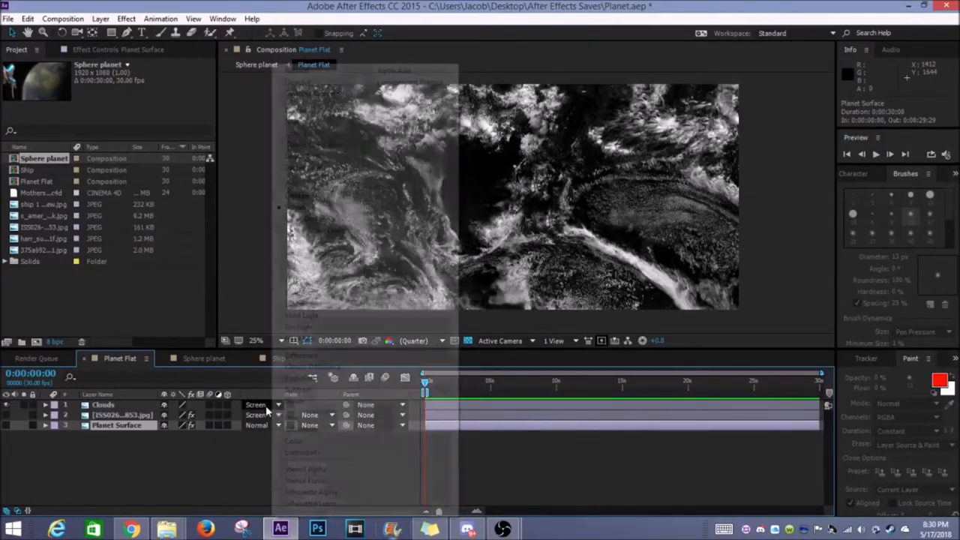
{"action": "left_click", "coordinate": [263, 405]}
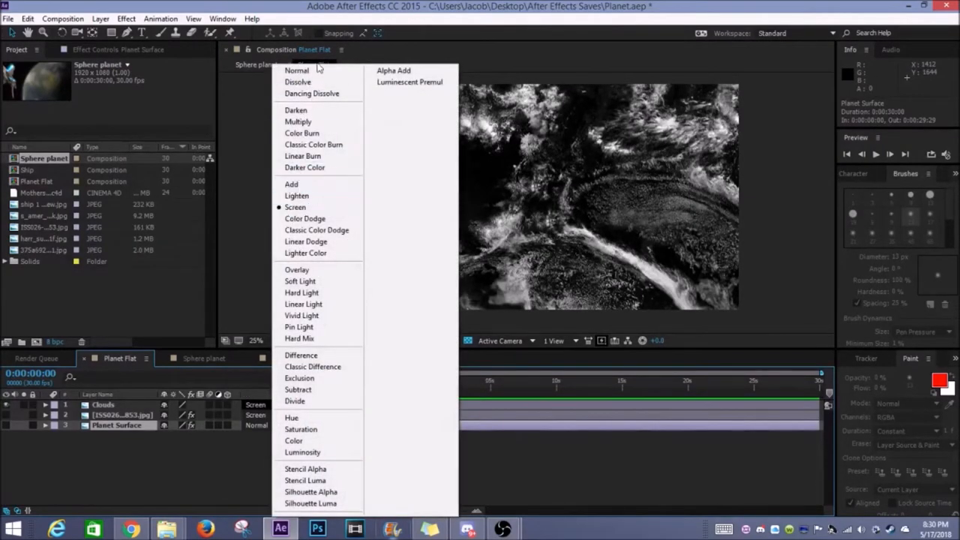
{"action": "left_click", "coordinate": [297, 70]}
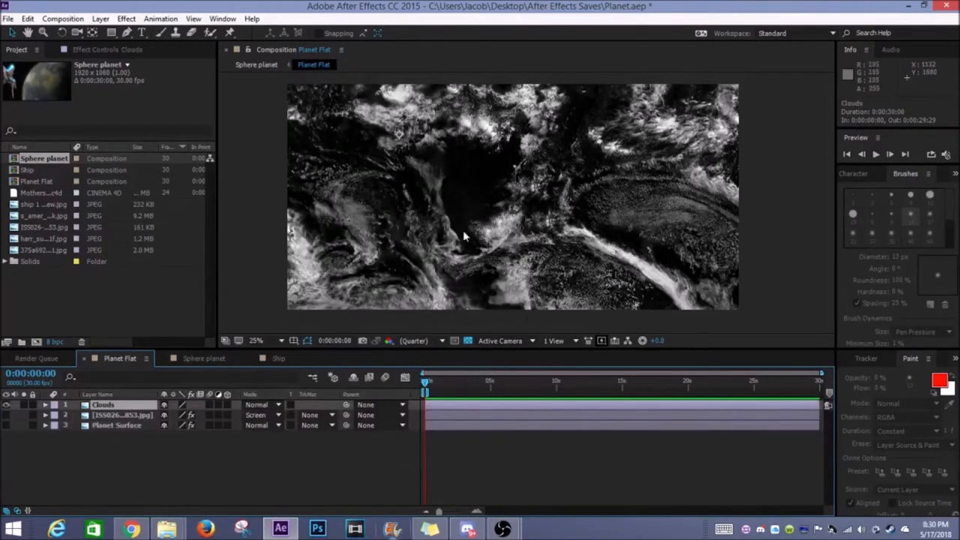
{"action": "mouse_move", "coordinate": [396, 159]}
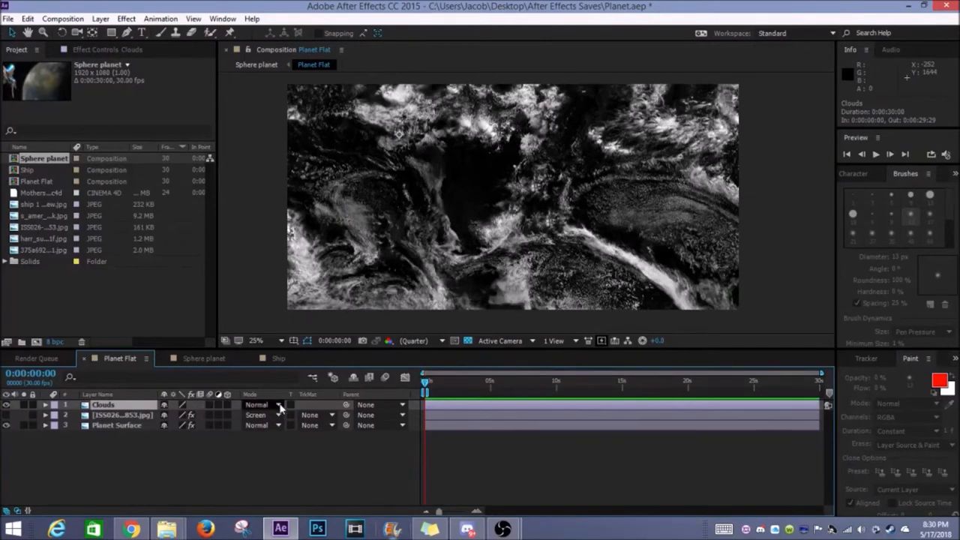
{"action": "left_click", "coordinate": [262, 405]}
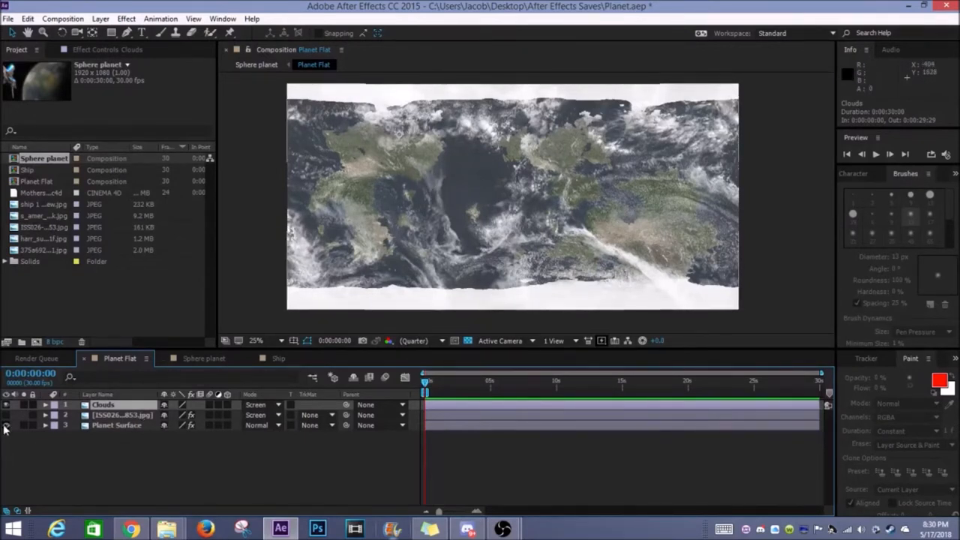
Step: Hide the clouds to inspect city lights, then return to the Sphere planet comp
{"action": "left_click", "coordinate": [9, 404]}
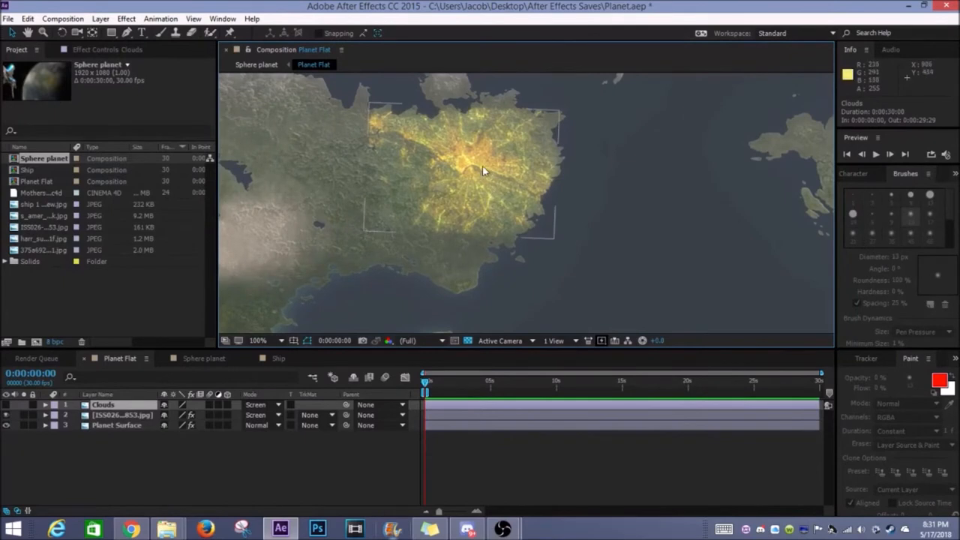
{"action": "mouse_move", "coordinate": [469, 154]}
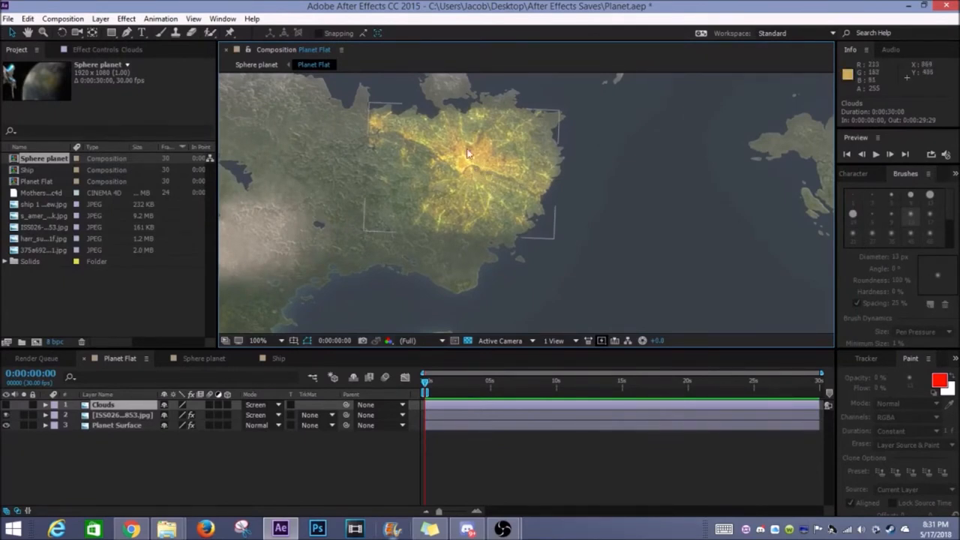
{"action": "mouse_move", "coordinate": [449, 181]}
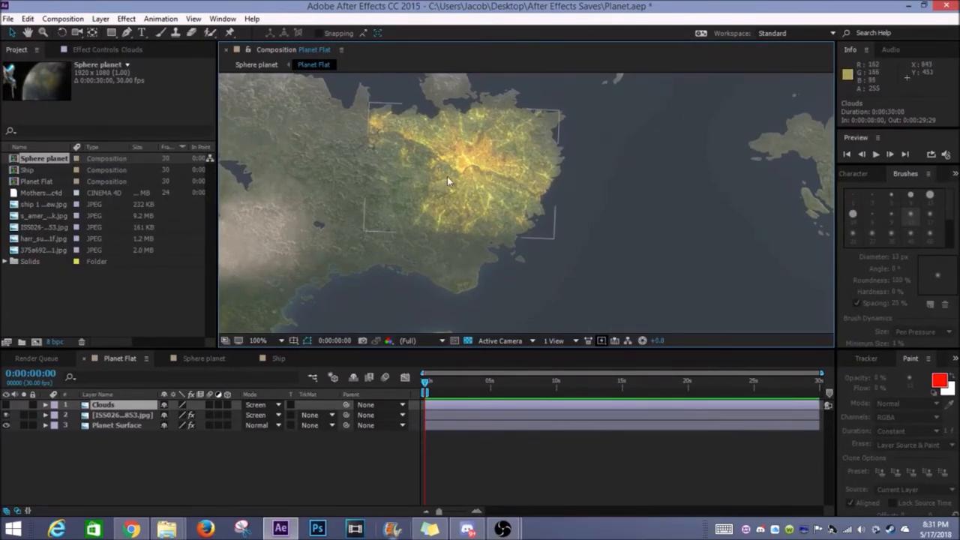
{"action": "mouse_move", "coordinate": [451, 172]}
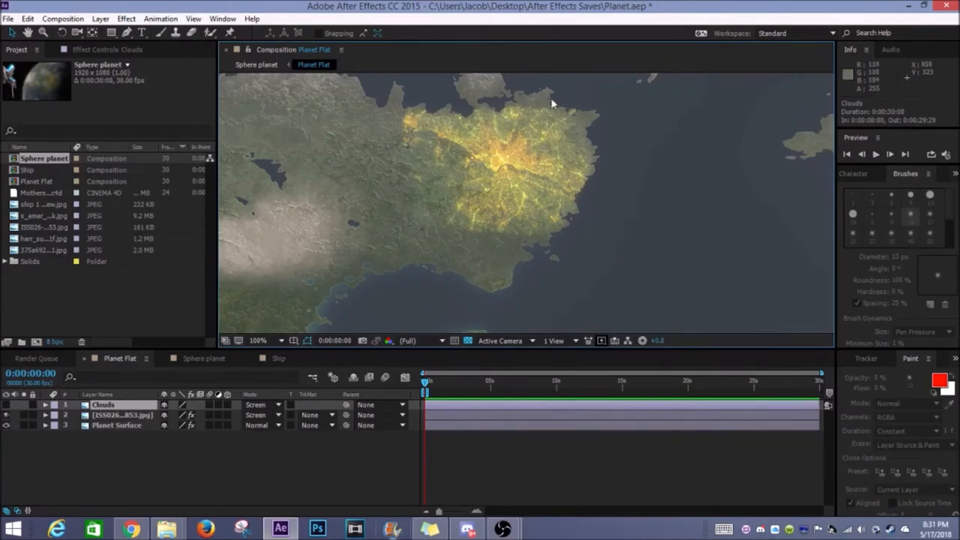
{"action": "mouse_move", "coordinate": [529, 107]}
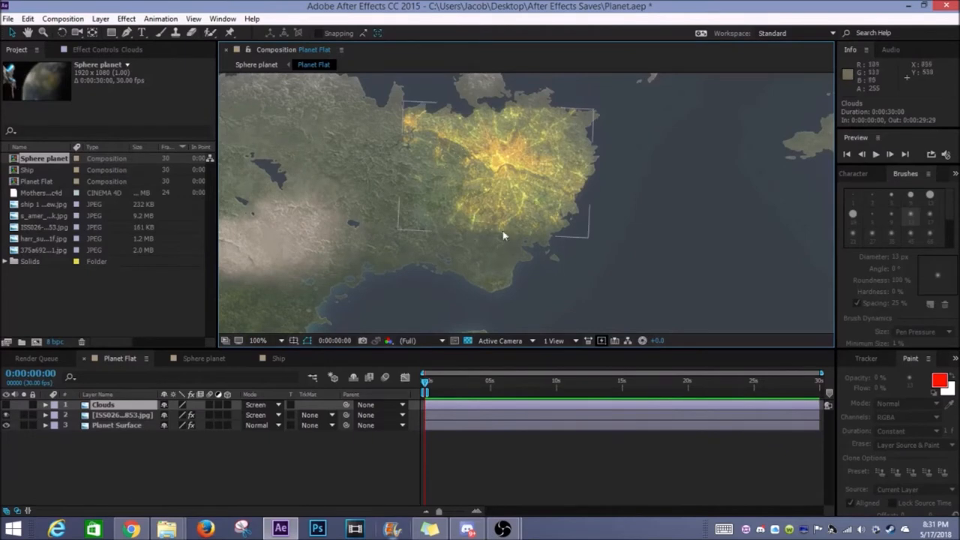
{"action": "mouse_move", "coordinate": [516, 178]}
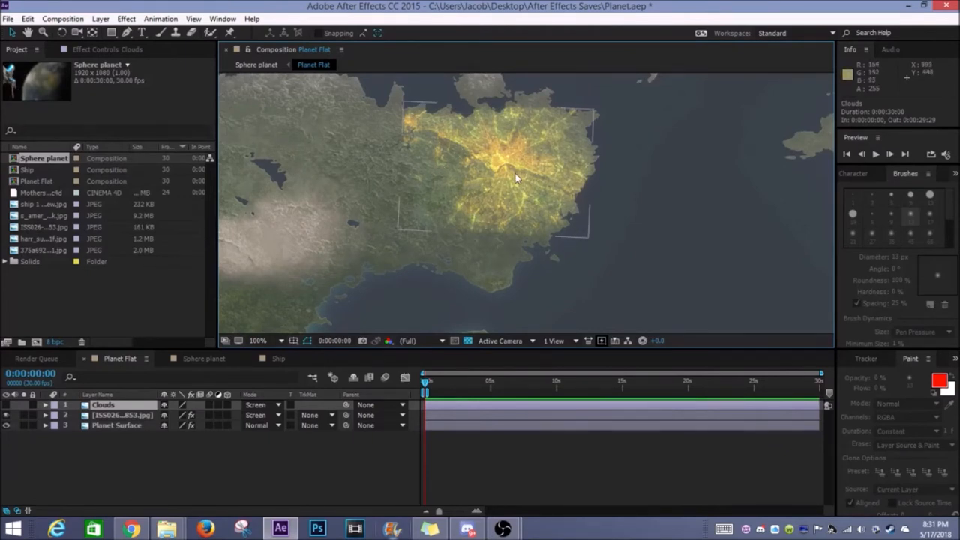
{"action": "mouse_move", "coordinate": [417, 244]}
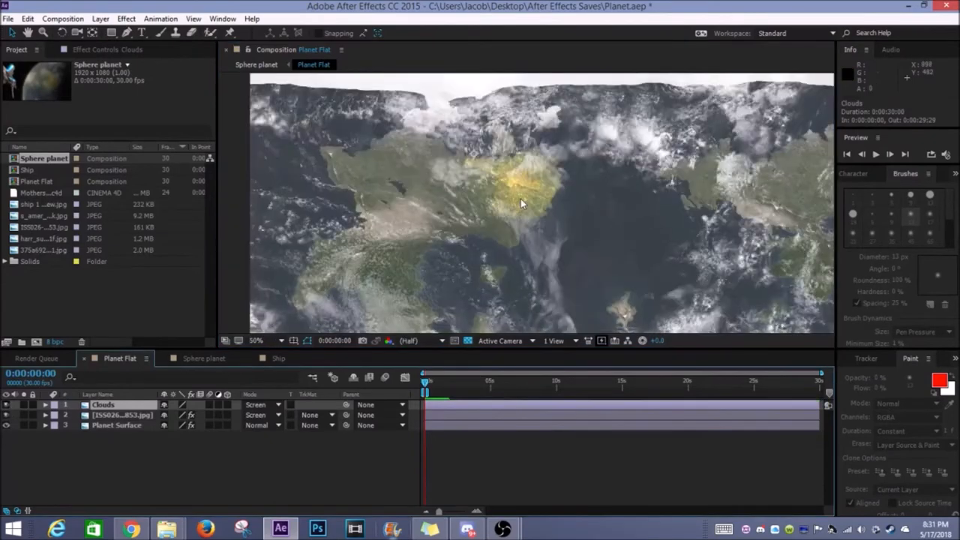
{"action": "left_click", "coordinate": [256, 340]}
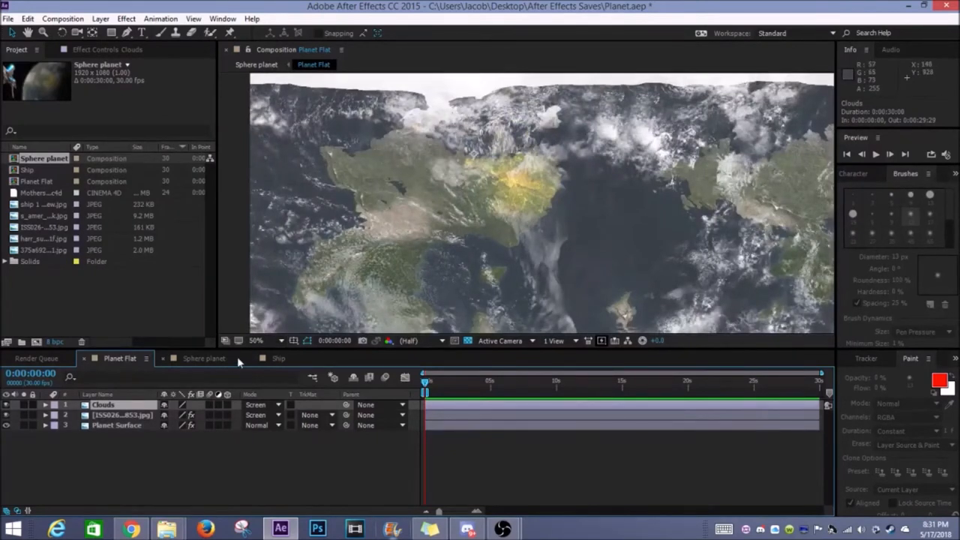
{"action": "left_click", "coordinate": [204, 357]}
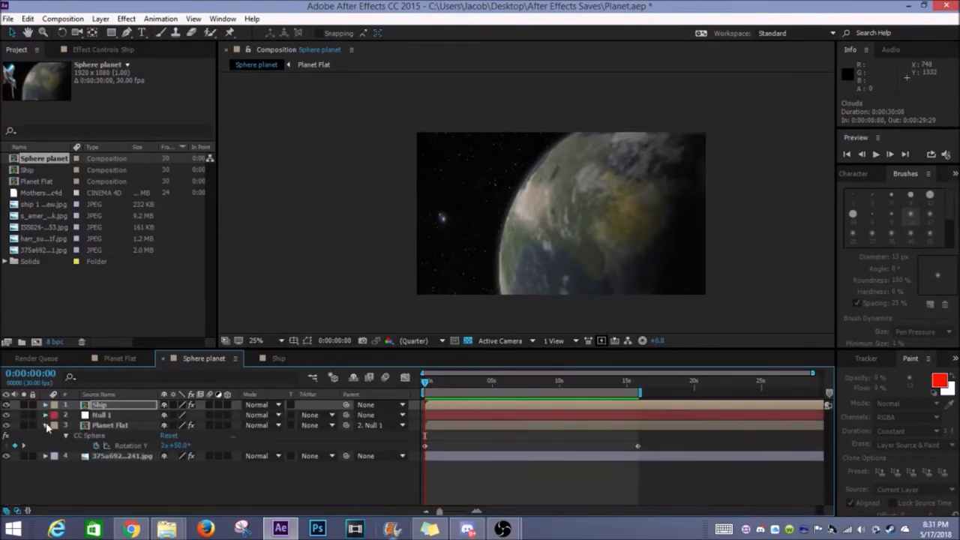
{"action": "left_click", "coordinate": [110, 425]}
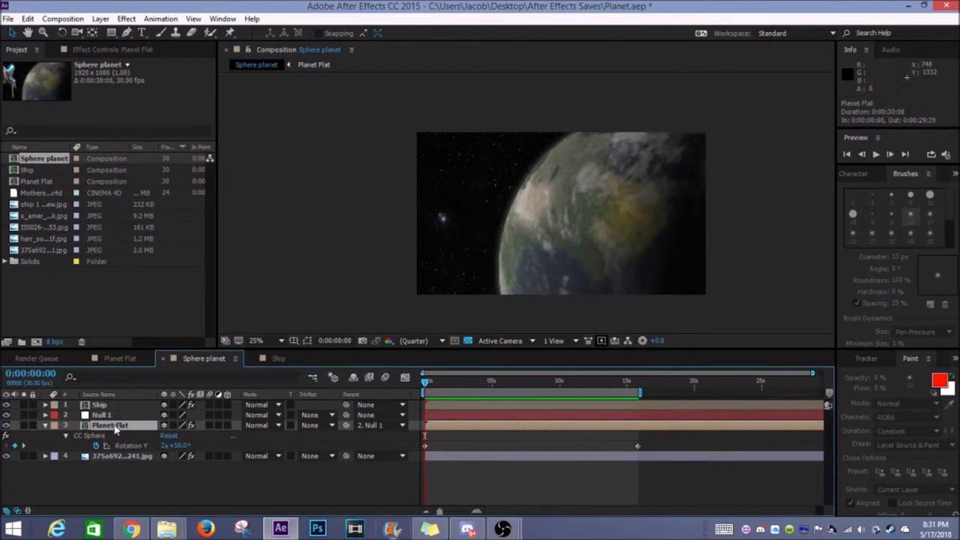
{"action": "left_click", "coordinate": [120, 358]}
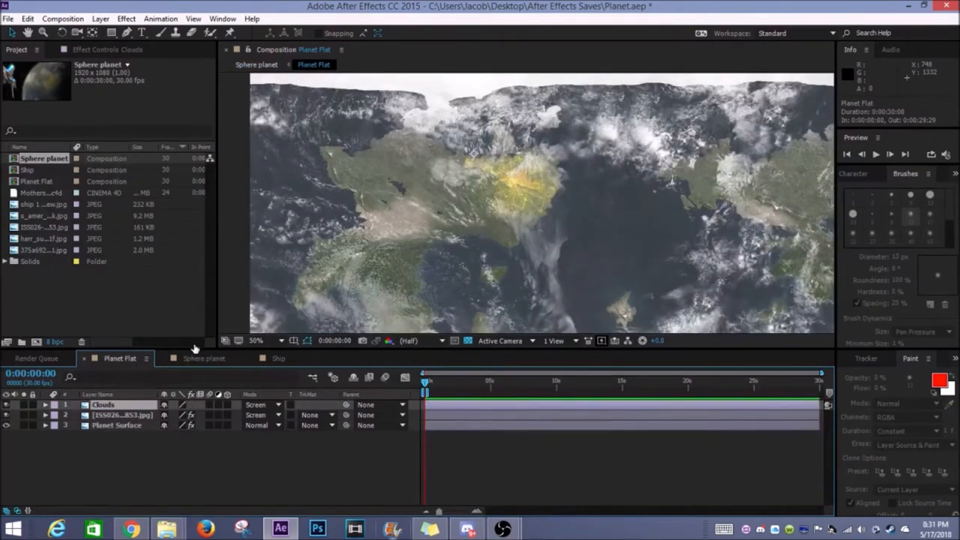
{"action": "left_click", "coordinate": [203, 358]}
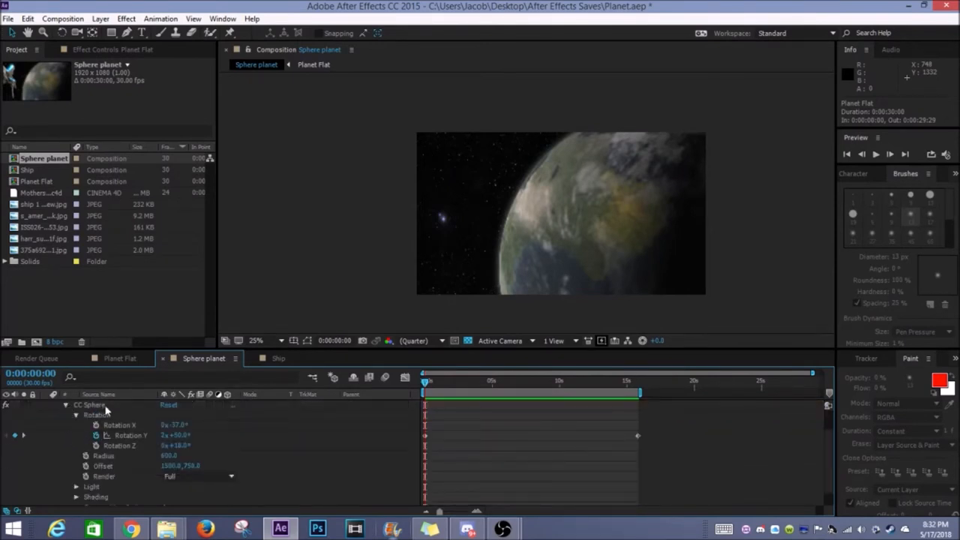
{"action": "left_click_drag", "start_coordinate": [424, 380], "coordinate": [432, 380]}
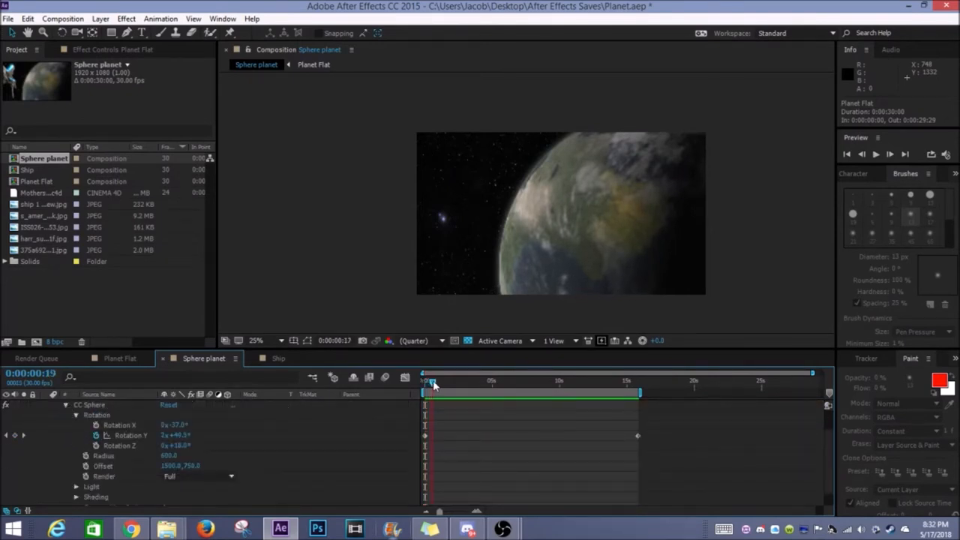
{"action": "left_click", "coordinate": [465, 381]}
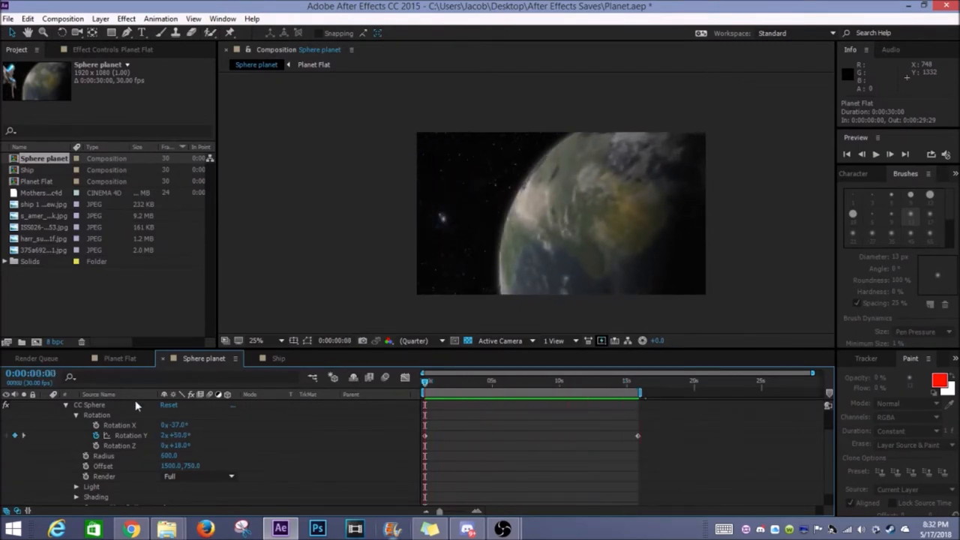
{"action": "mouse_move", "coordinate": [117, 373]}
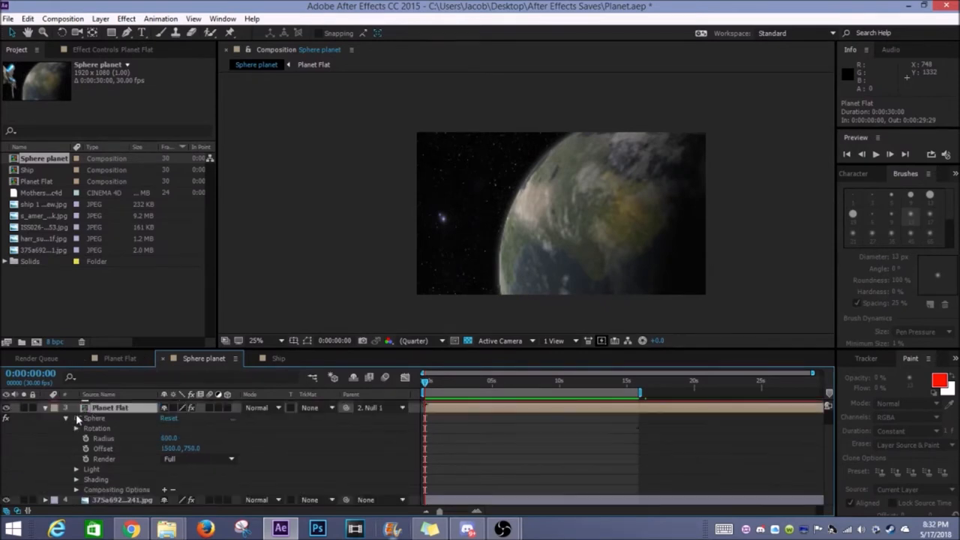
{"action": "left_click", "coordinate": [197, 458]}
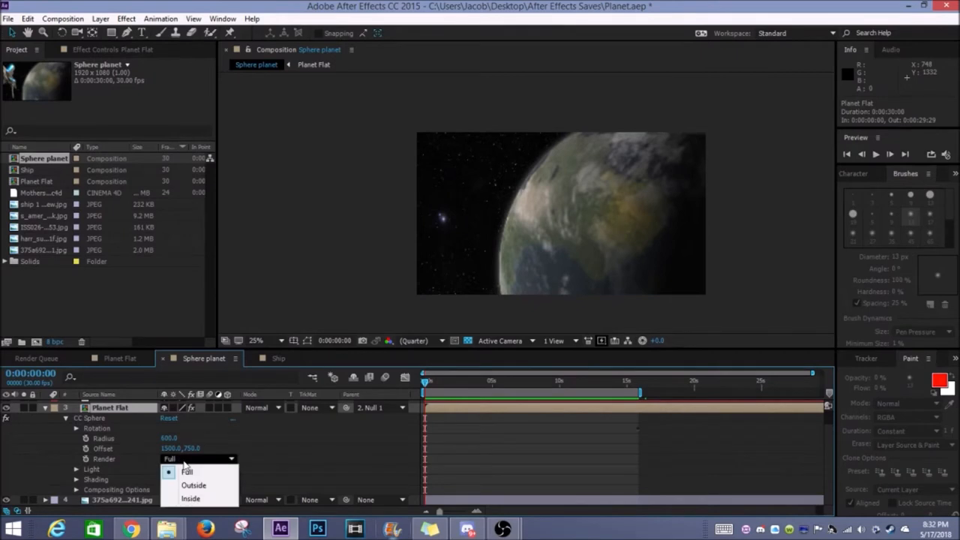
{"action": "mouse_move", "coordinate": [186, 465]}
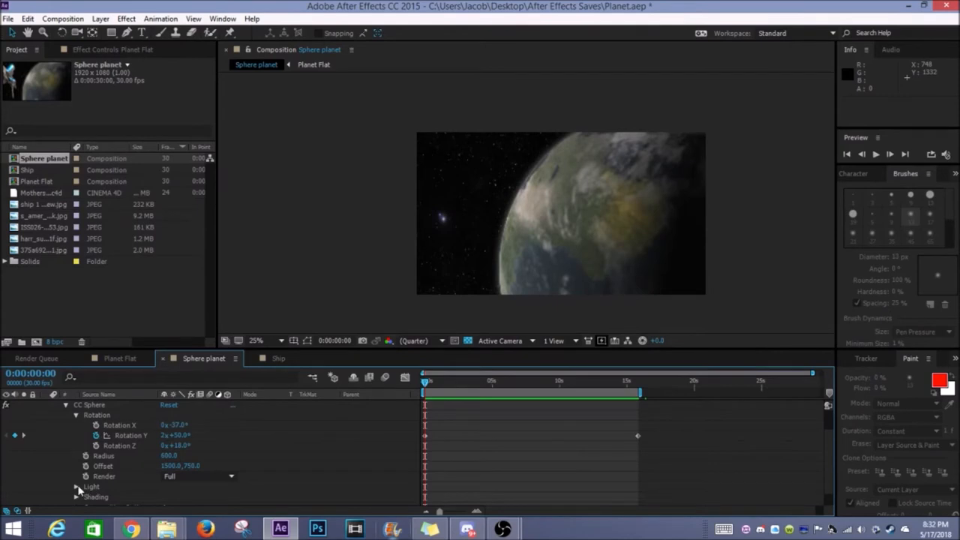
Step: Reveal CC Sphere's Light settings: intensity 100, height 5, direction 3x+285°
{"action": "left_click", "coordinate": [76, 486]}
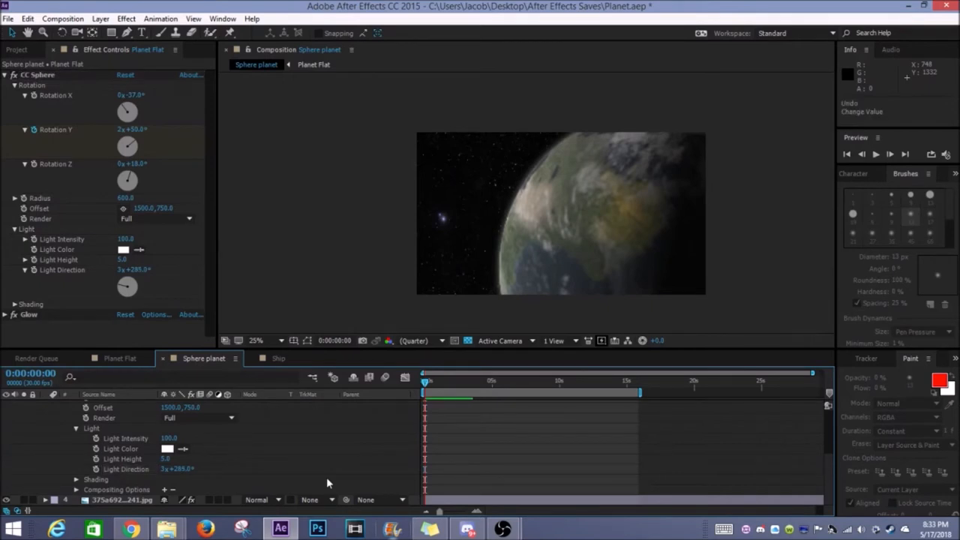
{"action": "mouse_move", "coordinate": [426, 189]}
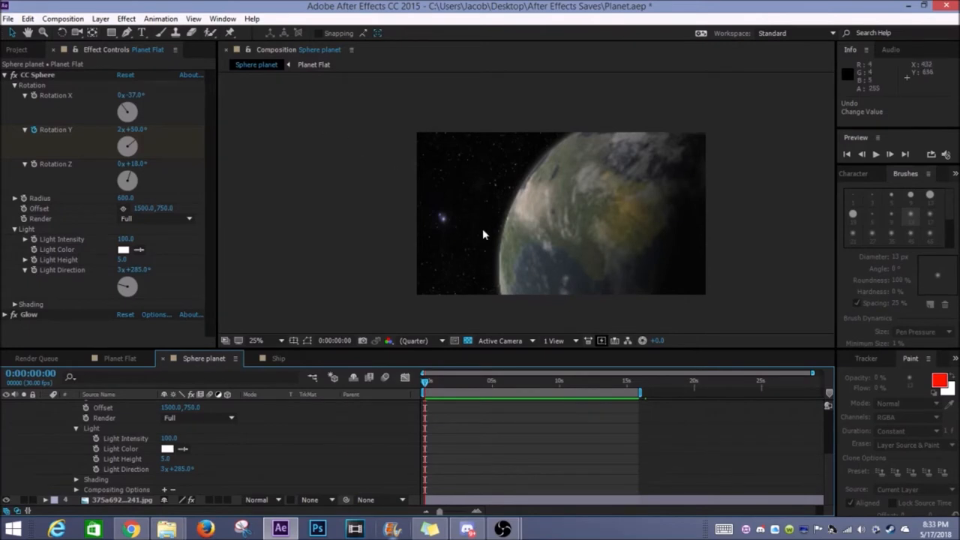
{"action": "left_click", "coordinate": [875, 153]}
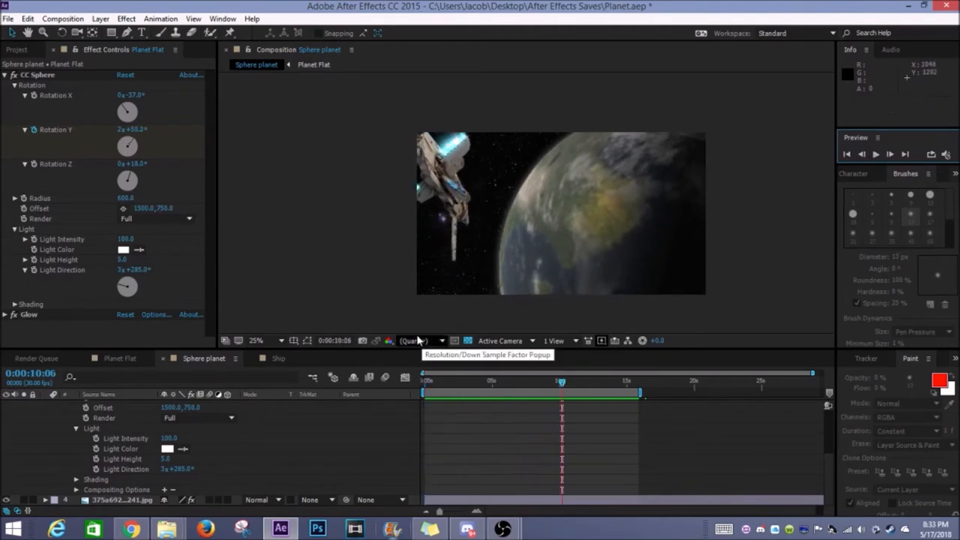
Step: Open the Ship comp and hide Engine LB, RB and LT, leaving only Engine RT
{"action": "left_click", "coordinate": [279, 358]}
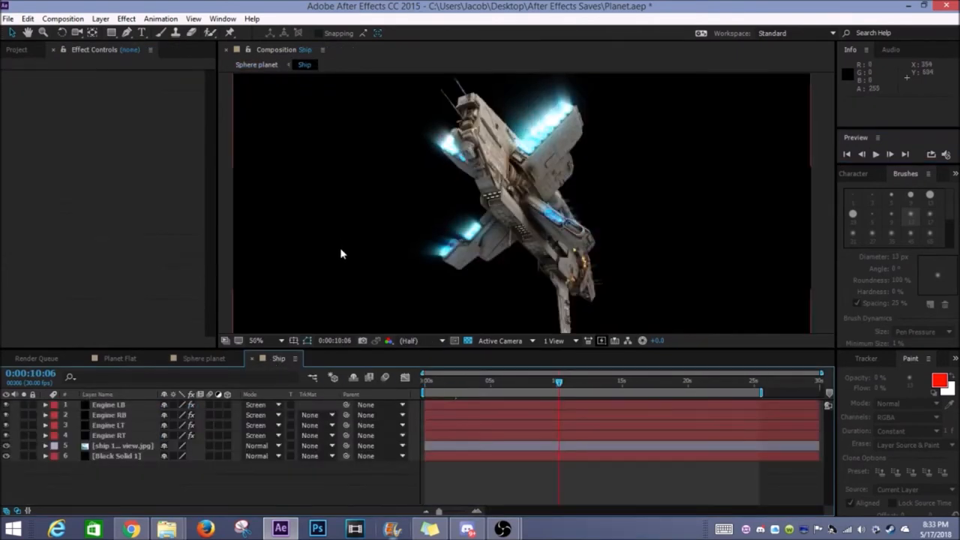
{"action": "left_click", "coordinate": [257, 340]}
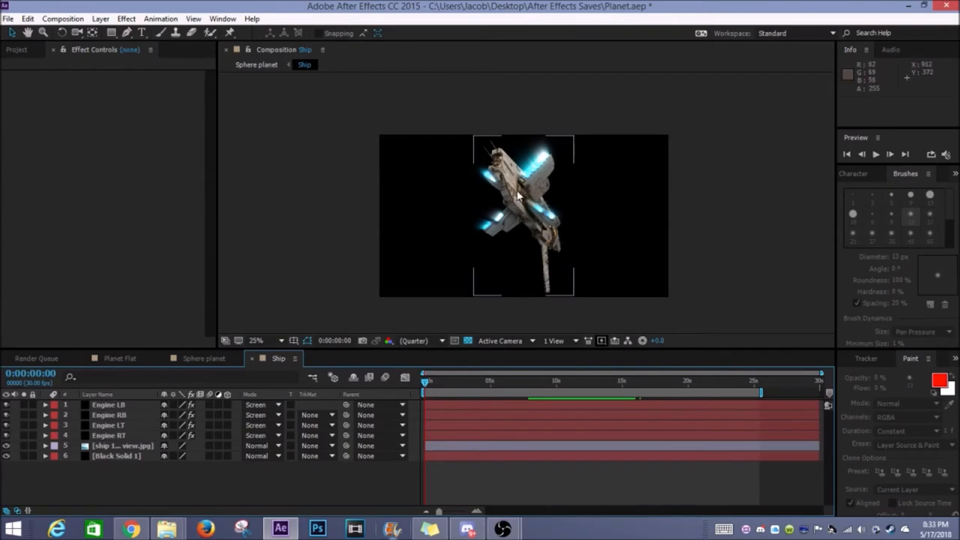
{"action": "mouse_move", "coordinate": [531, 228]}
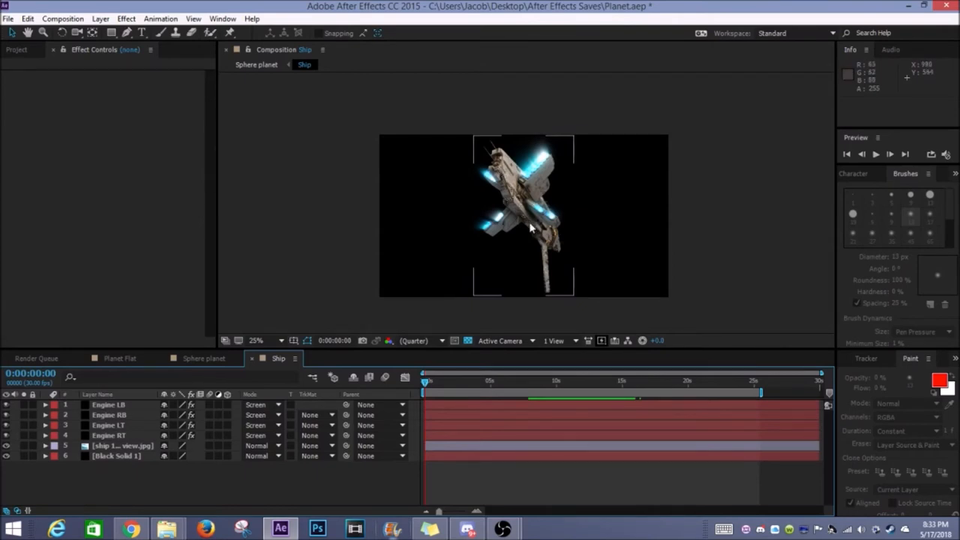
{"action": "mouse_move", "coordinate": [496, 200]}
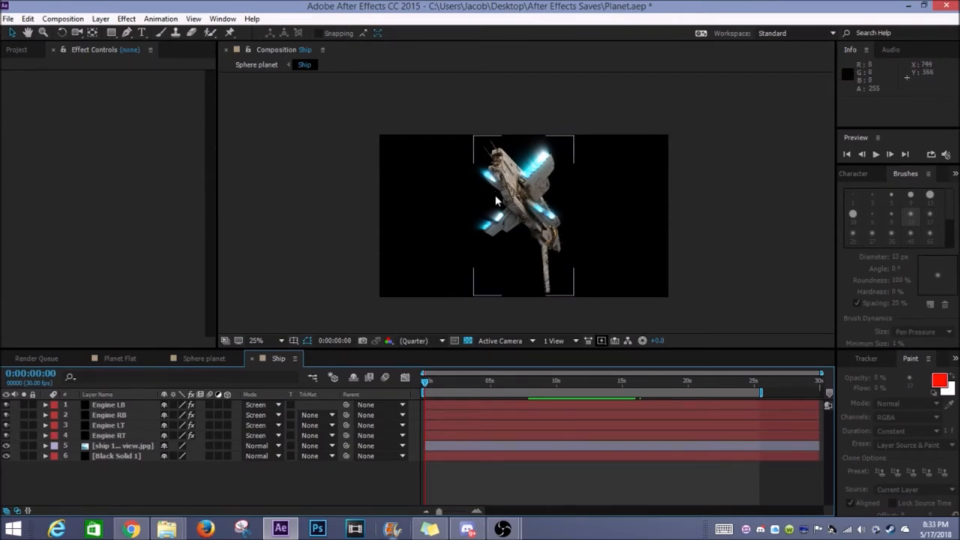
{"action": "left_click", "coordinate": [256, 340]}
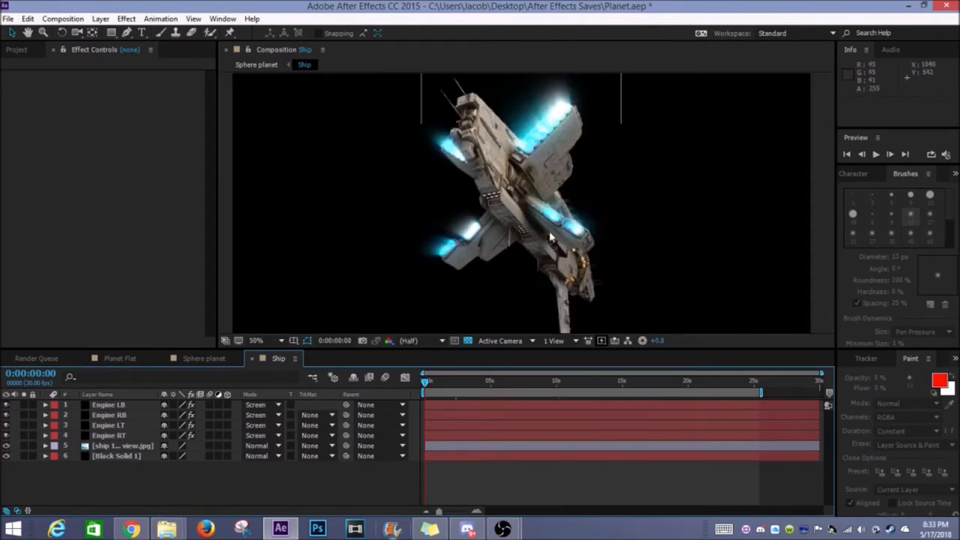
{"action": "mouse_move", "coordinate": [461, 163]}
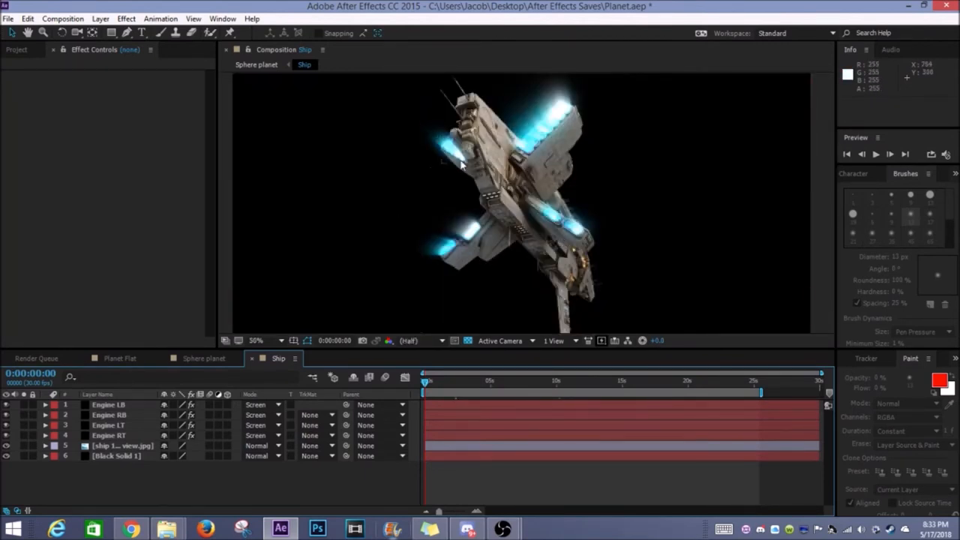
{"action": "mouse_move", "coordinate": [165, 450]}
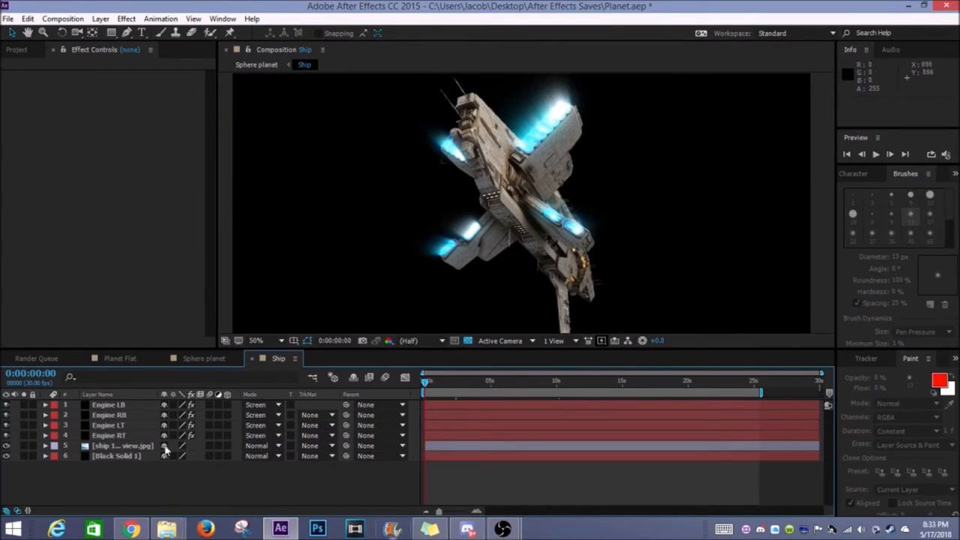
{"action": "left_click", "coordinate": [7, 456]}
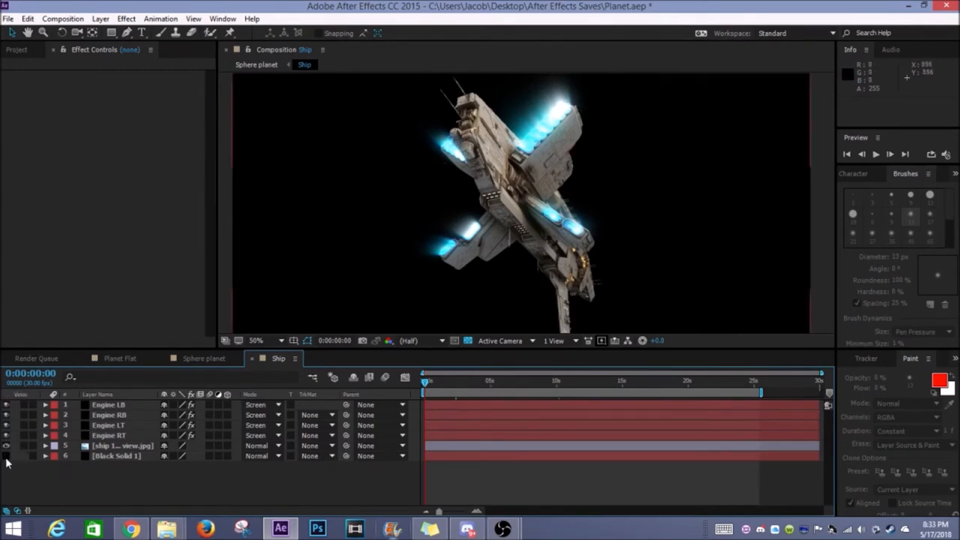
{"action": "left_click", "coordinate": [6, 420]}
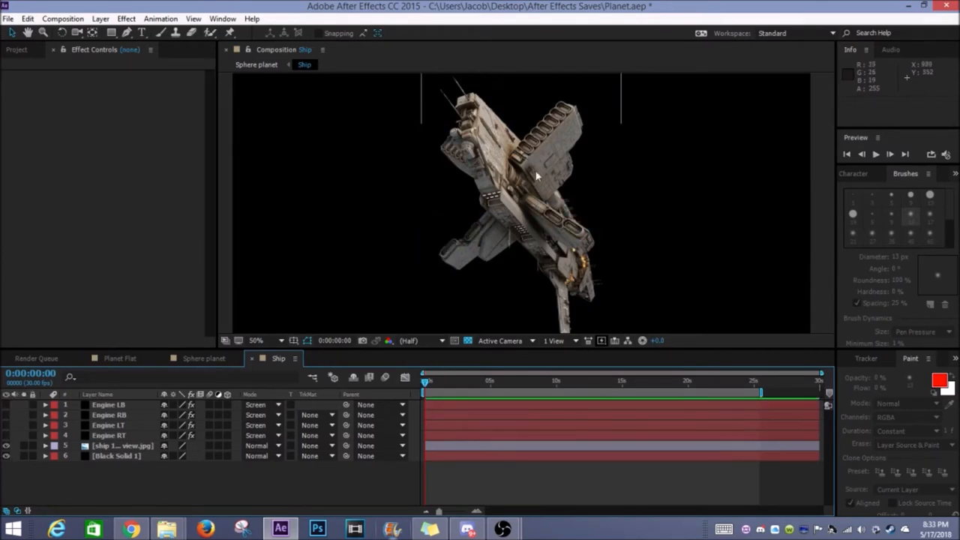
{"action": "mouse_move", "coordinate": [569, 123]}
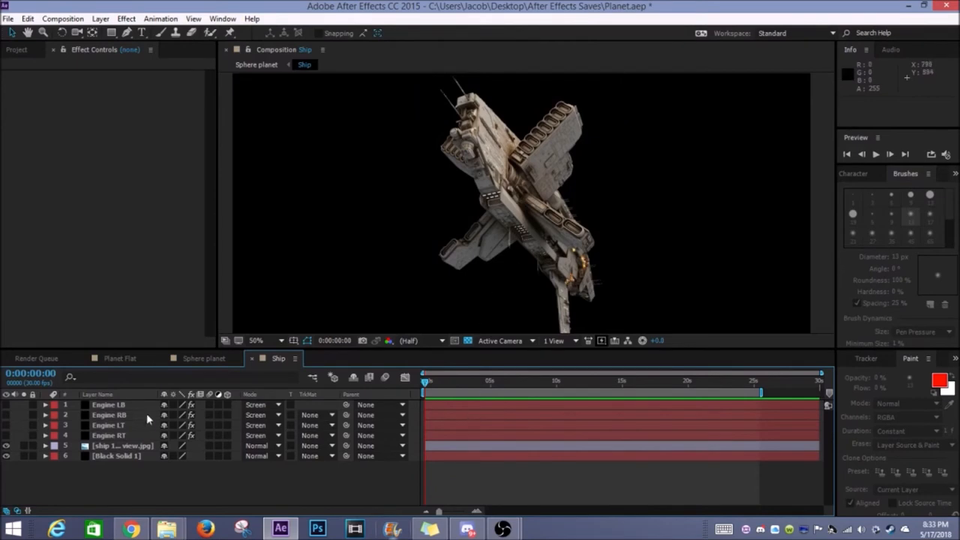
{"action": "left_click", "coordinate": [7, 435]}
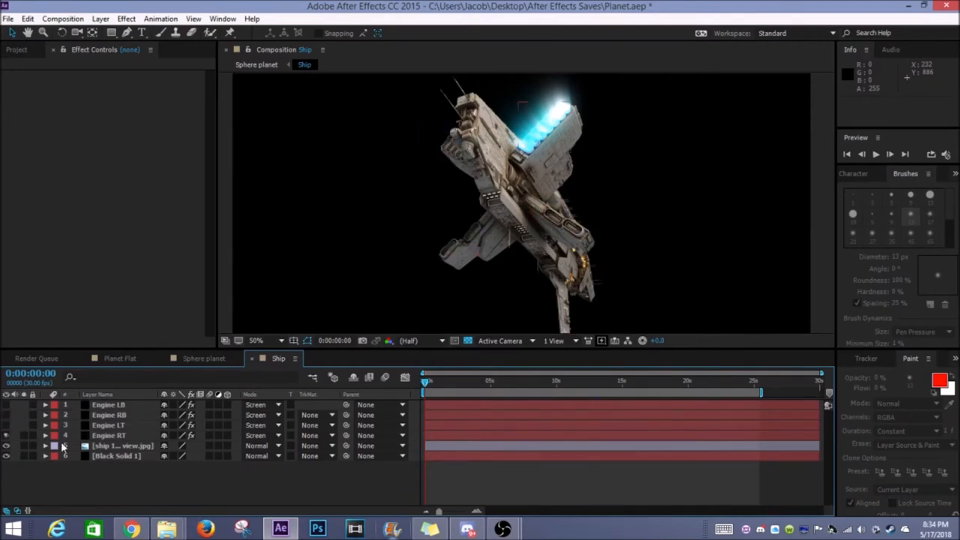
Step: Expand Engine RT, collapse Masks, and inspect then collapse Fractal Noise settings
{"action": "left_click", "coordinate": [45, 435]}
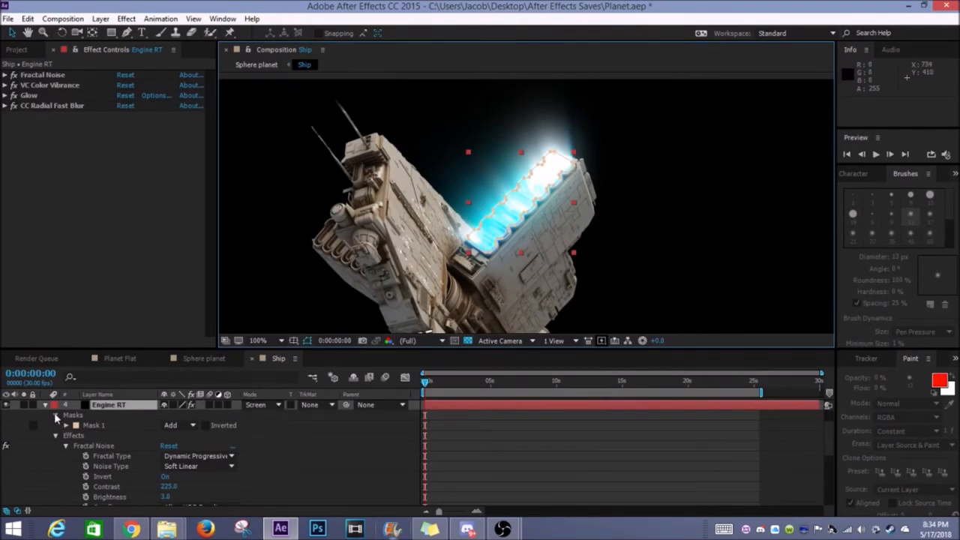
{"action": "left_click", "coordinate": [55, 418]}
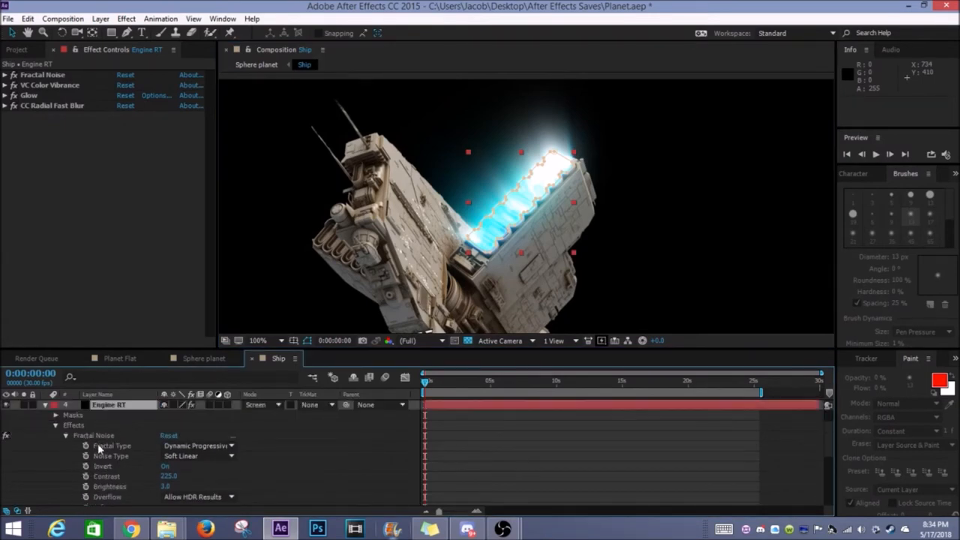
{"action": "mouse_move", "coordinate": [507, 224]}
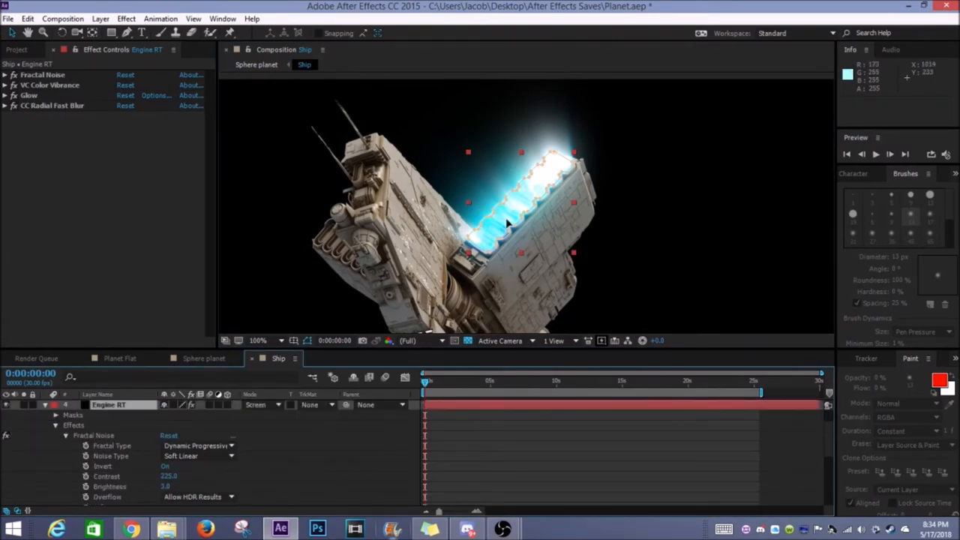
{"action": "left_click", "coordinate": [6, 74]}
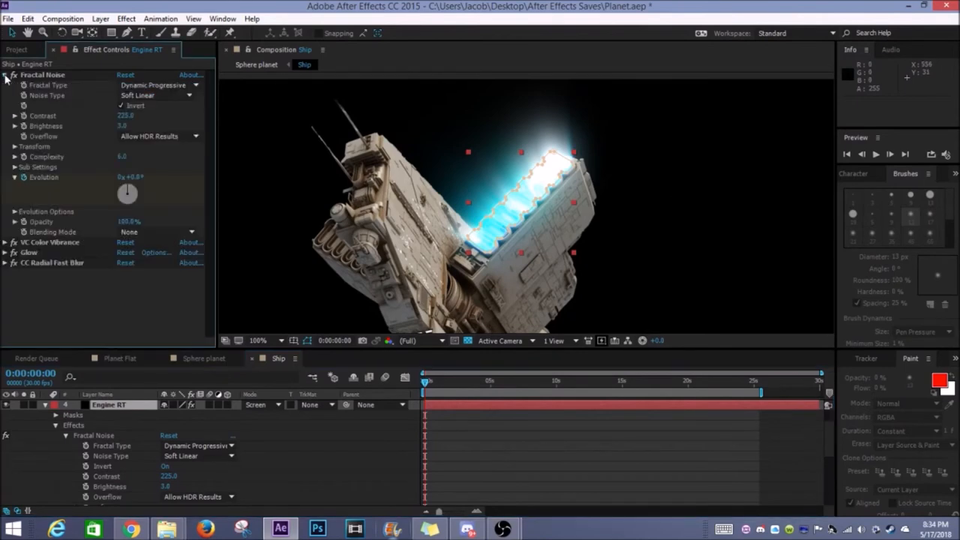
{"action": "left_click", "coordinate": [5, 74]}
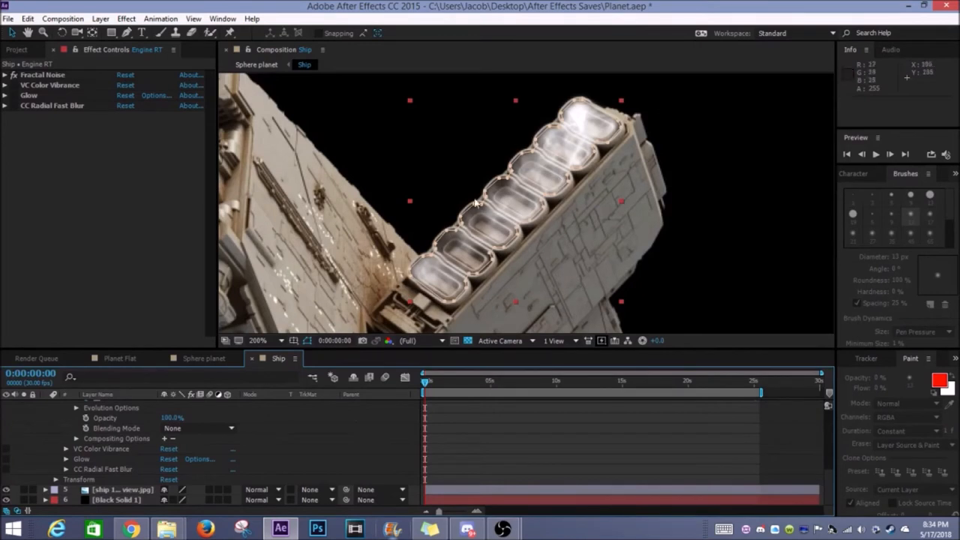
{"action": "mouse_move", "coordinate": [431, 235]}
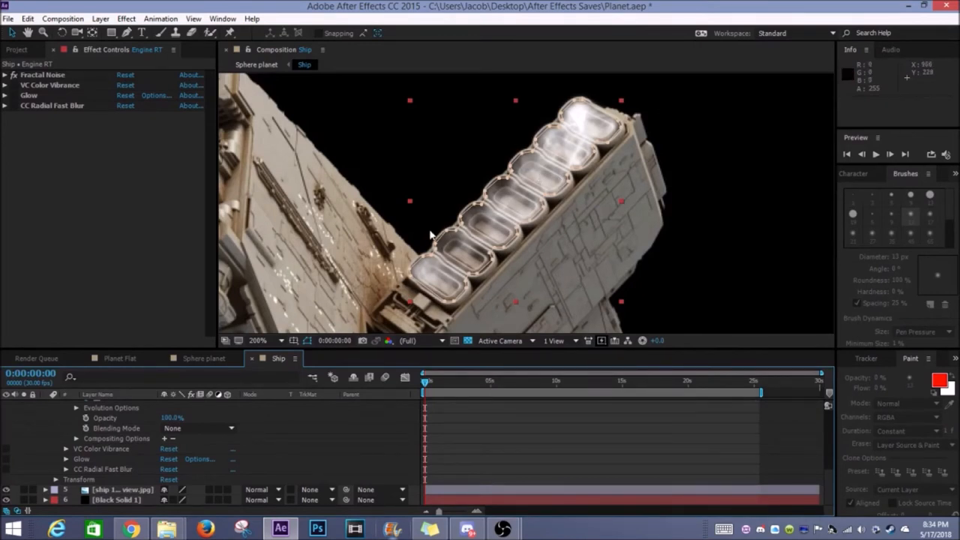
{"action": "mouse_move", "coordinate": [562, 145]}
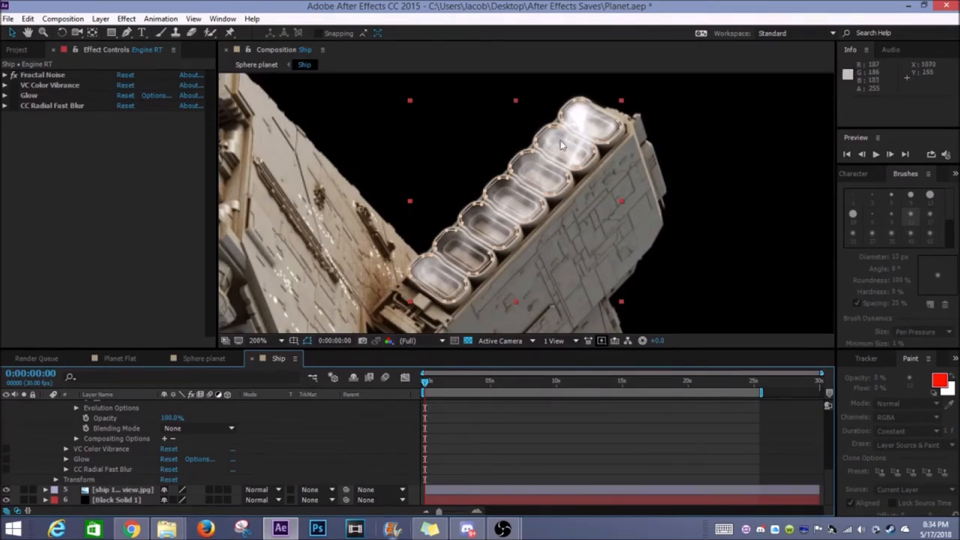
{"action": "mouse_move", "coordinate": [443, 276]}
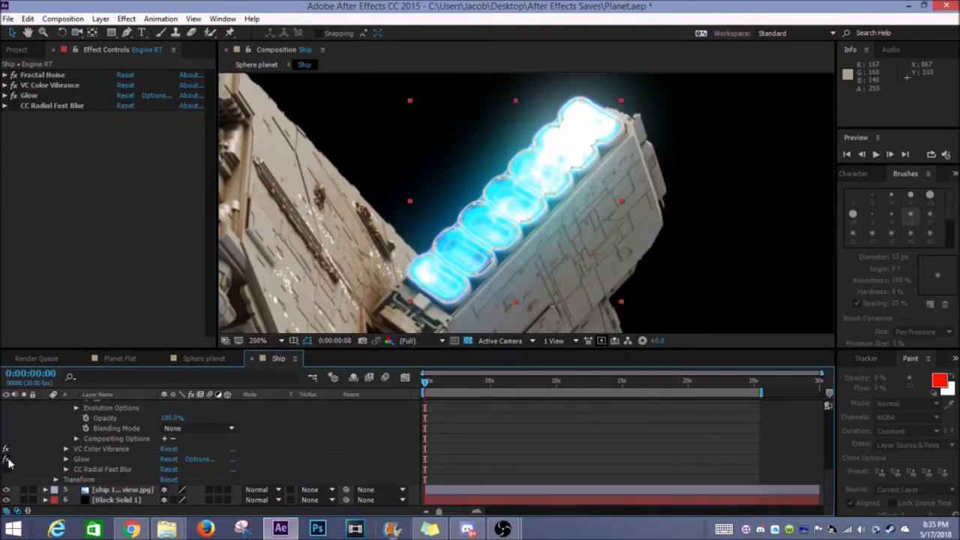
{"action": "mouse_move", "coordinate": [8, 464]}
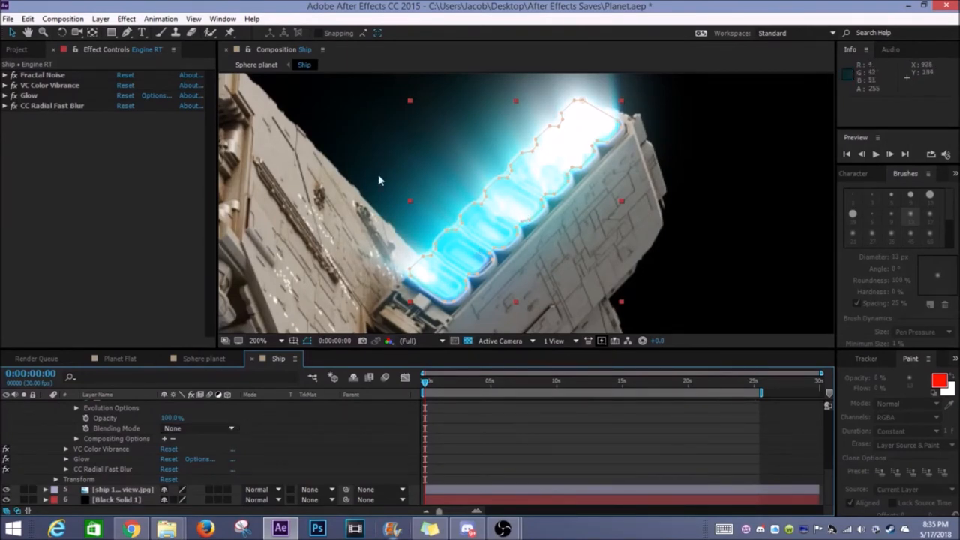
{"action": "mouse_move", "coordinate": [456, 184]}
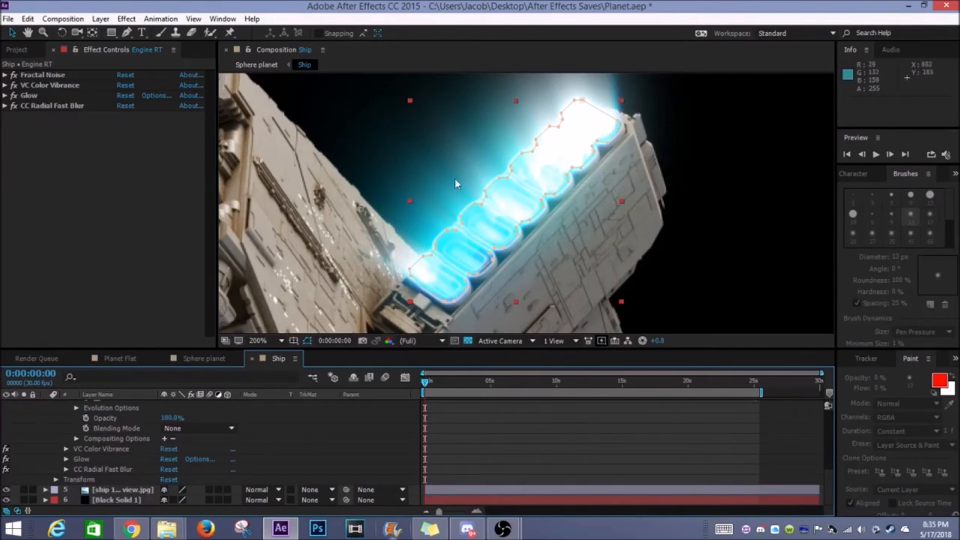
{"action": "mouse_move", "coordinate": [344, 309]}
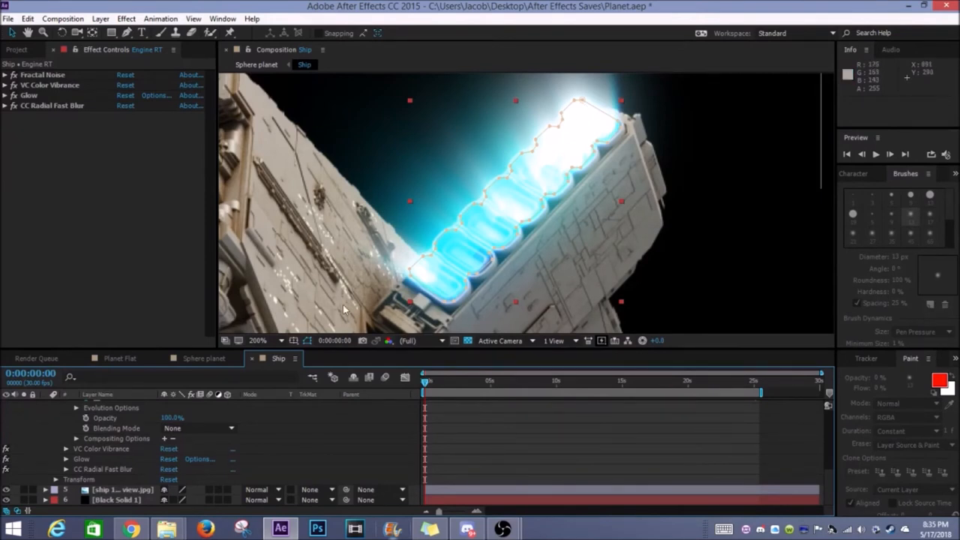
Step: Zoom back to the whole ship and RAM-preview the flickering engine glow twice
{"action": "left_click", "coordinate": [259, 341]}
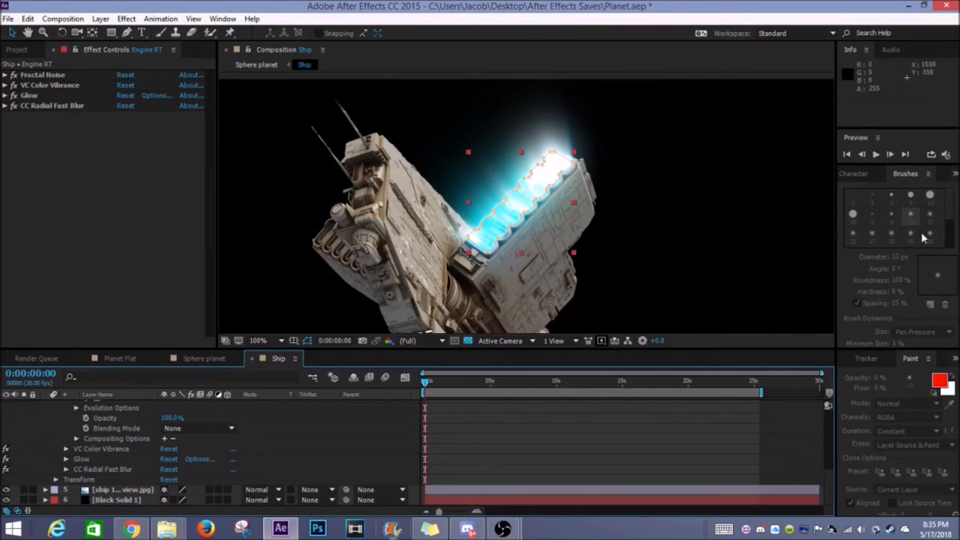
{"action": "left_click", "coordinate": [874, 154]}
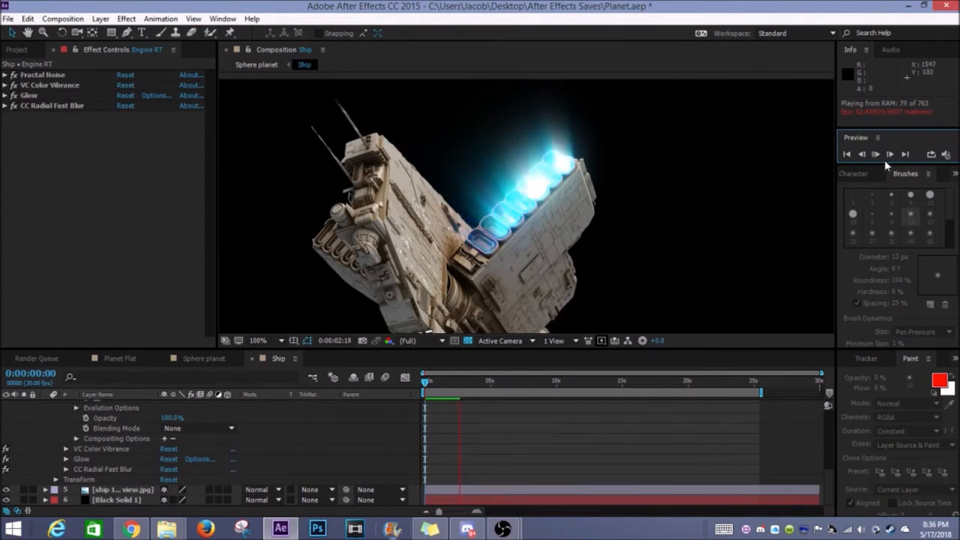
{"action": "left_click", "coordinate": [875, 154]}
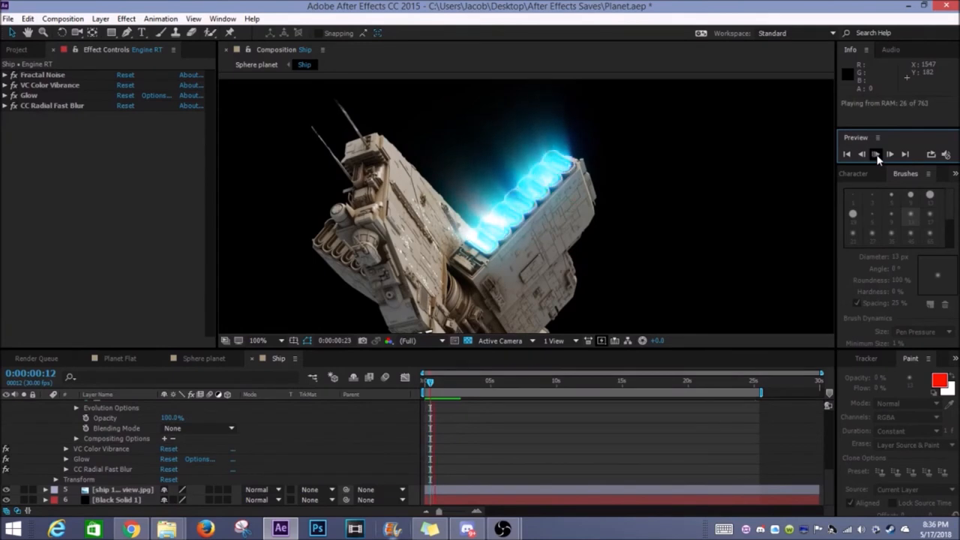
{"action": "left_click", "coordinate": [875, 153]}
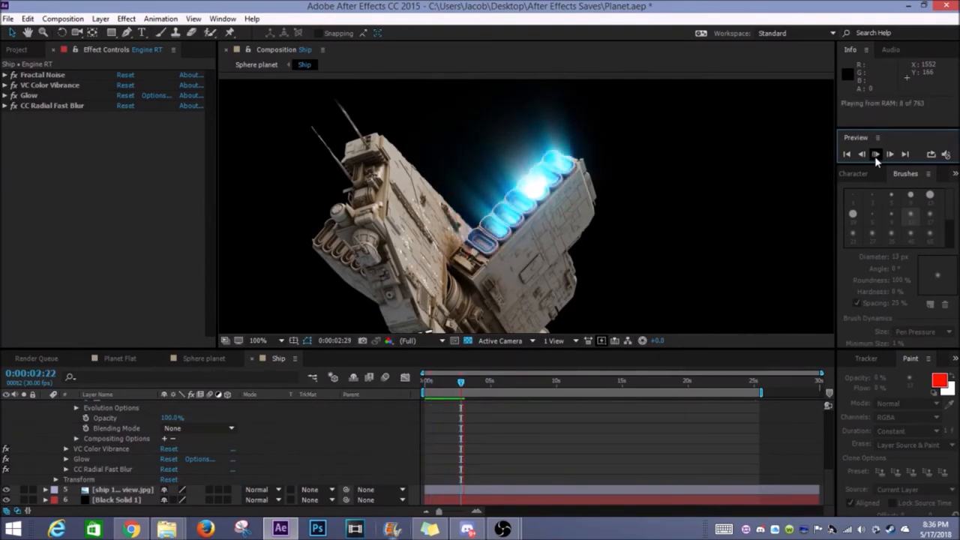
{"action": "left_click", "coordinate": [875, 154]}
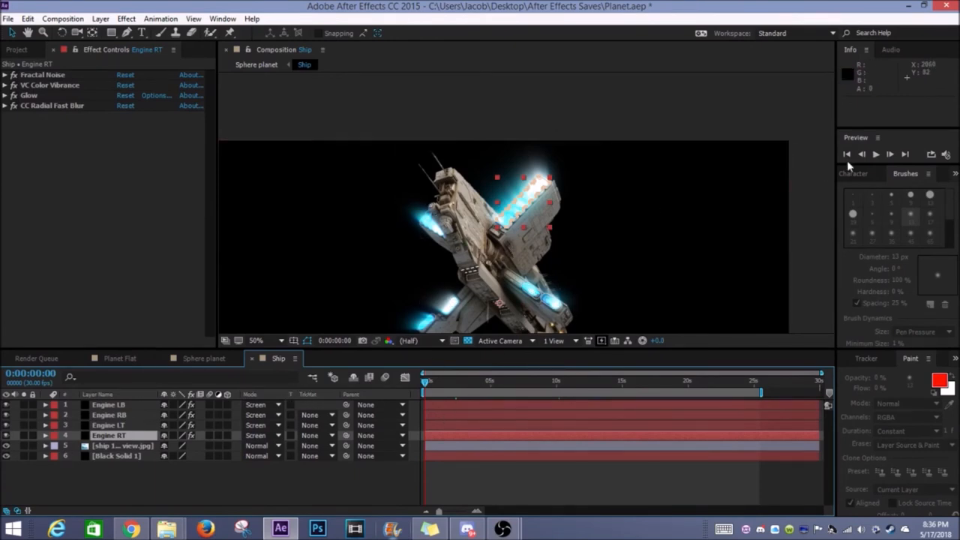
{"action": "left_click", "coordinate": [875, 153]}
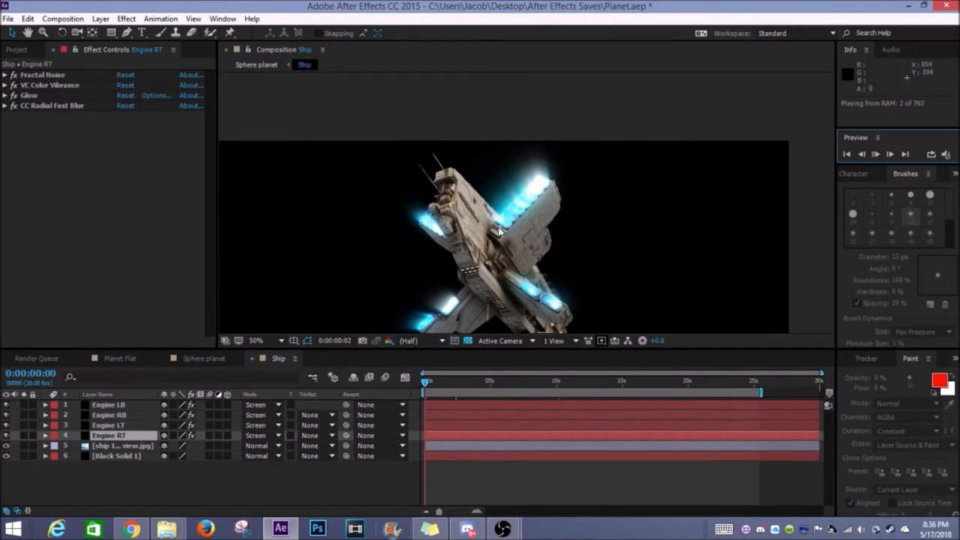
{"action": "left_click", "coordinate": [875, 153]}
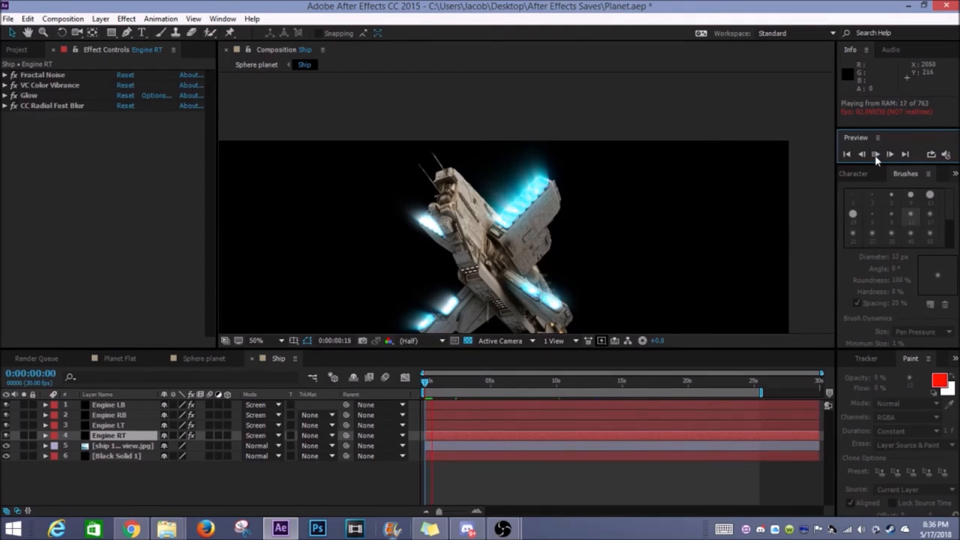
{"action": "left_click", "coordinate": [876, 155]}
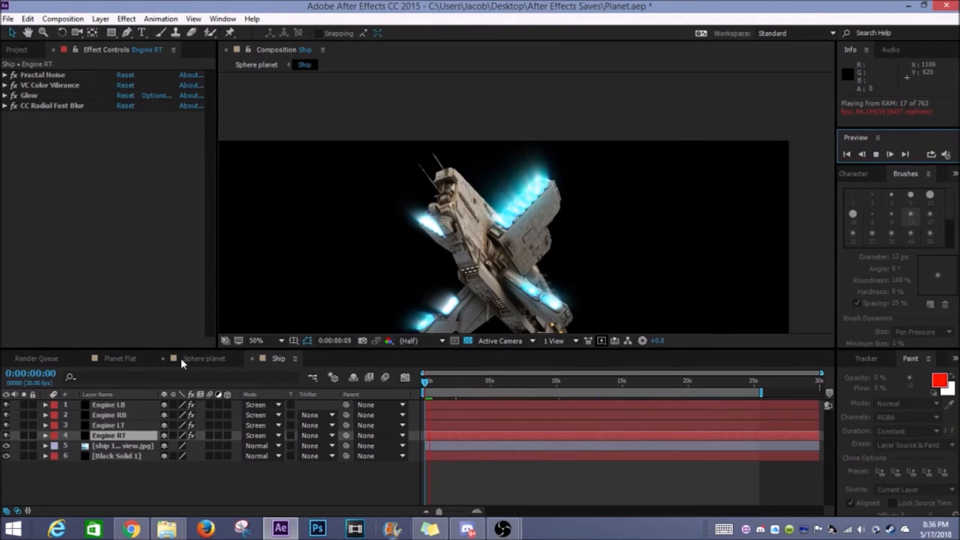
{"action": "left_click", "coordinate": [203, 358]}
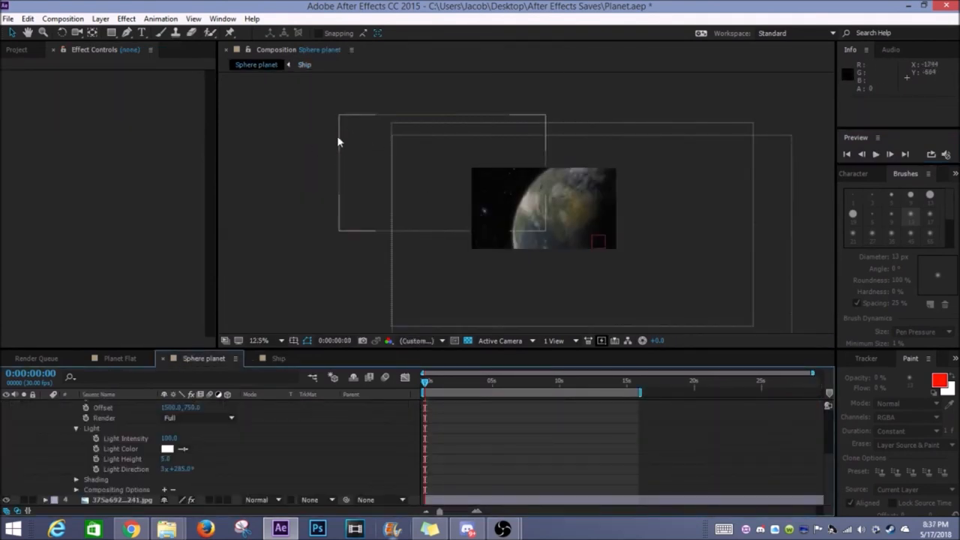
Step: Magnify the Sphere planet view and preview the ship entering from the left
{"action": "left_click", "coordinate": [256, 340]}
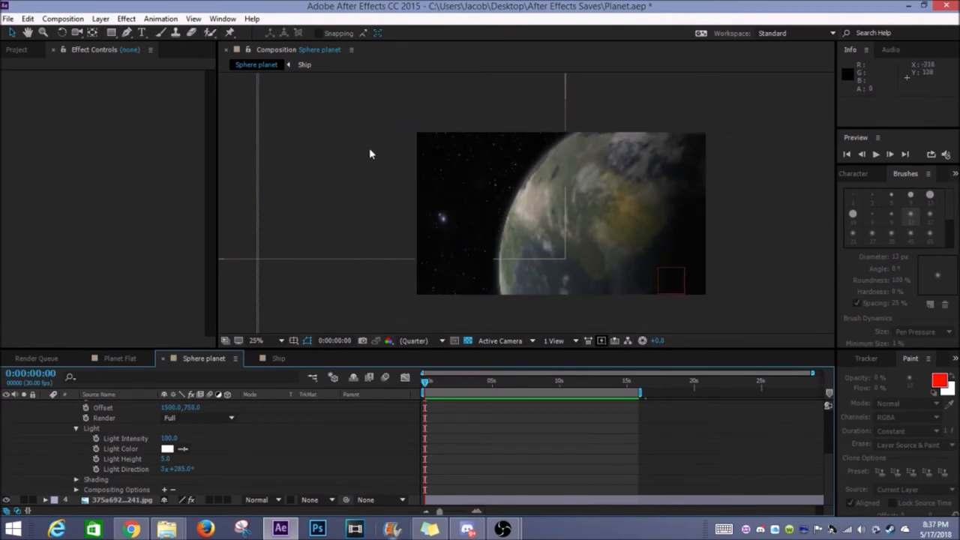
{"action": "mouse_move", "coordinate": [878, 161]}
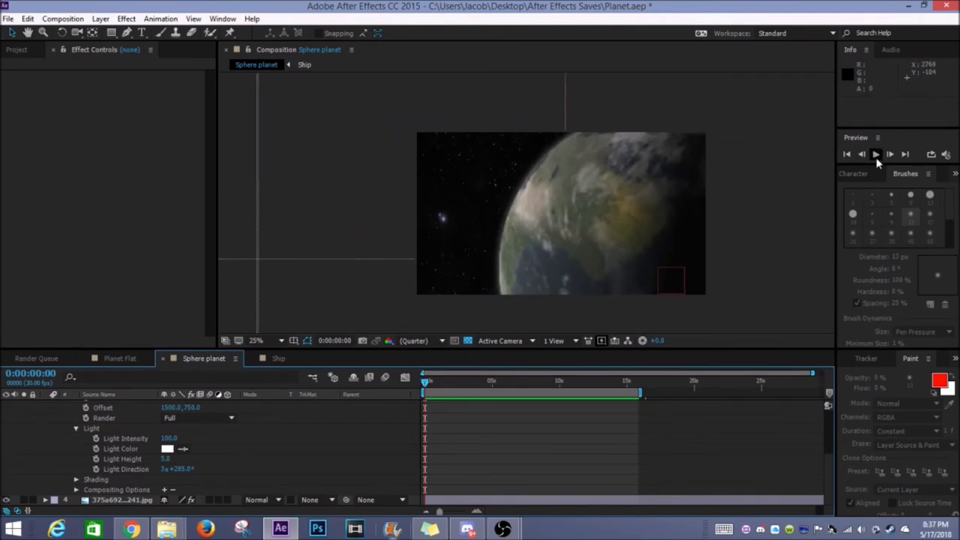
{"action": "left_click", "coordinate": [875, 153]}
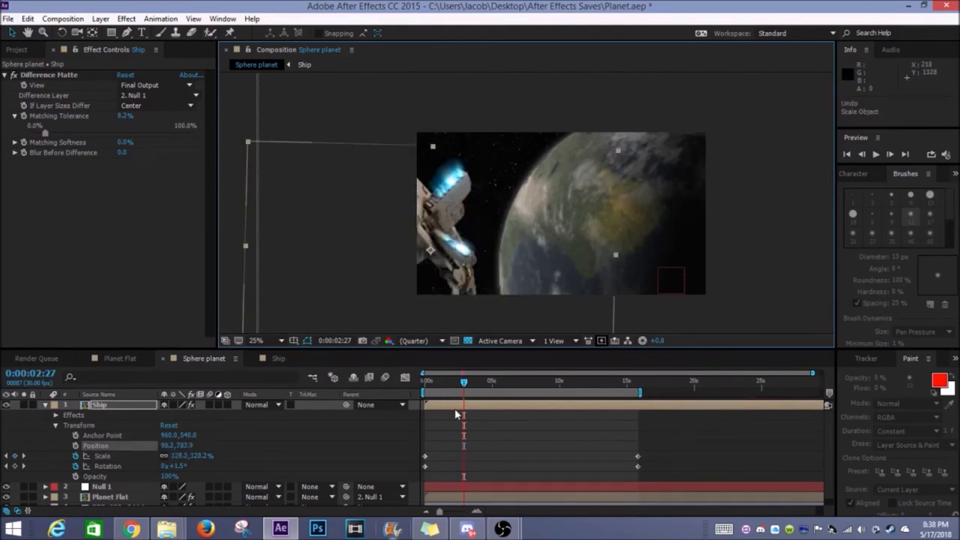
{"action": "left_click_drag", "start_coordinate": [443, 225], "coordinate": [383, 156]}
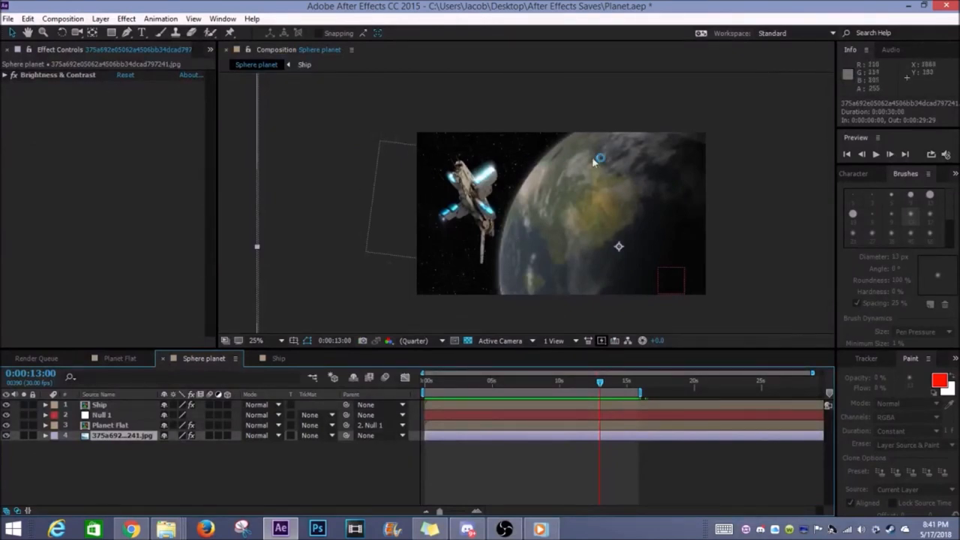
{"action": "mouse_move", "coordinate": [400, 255]}
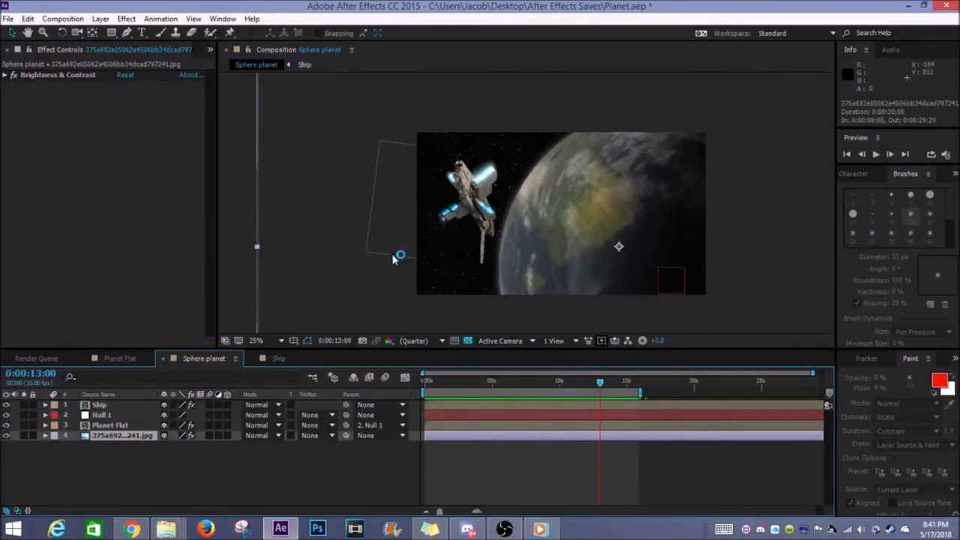
{"action": "mouse_move", "coordinate": [383, 271]}
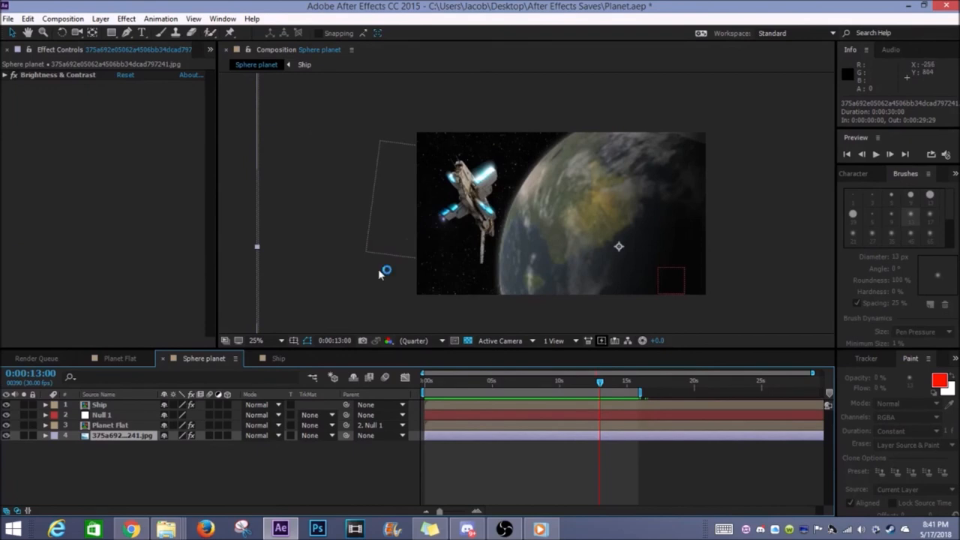
{"action": "mouse_move", "coordinate": [682, 225]}
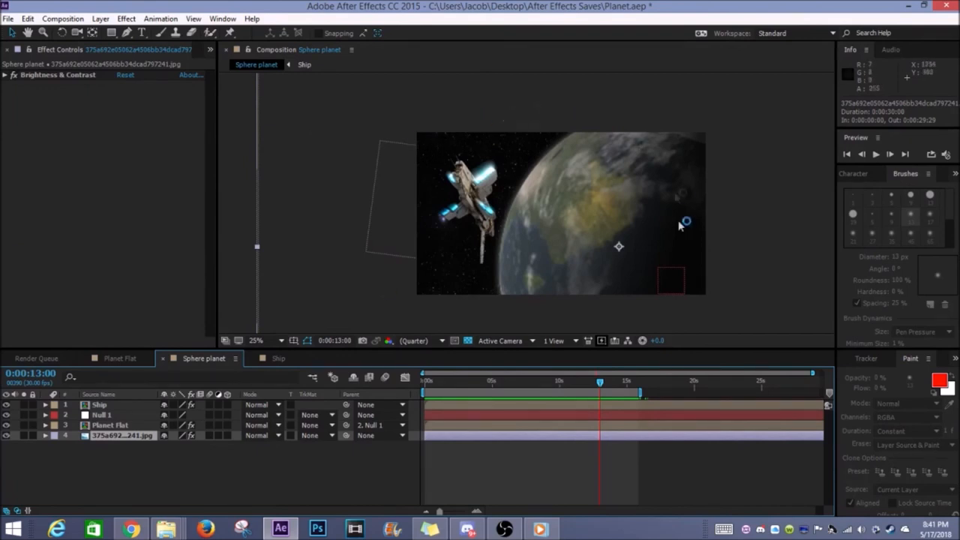
{"action": "mouse_move", "coordinate": [502, 284]}
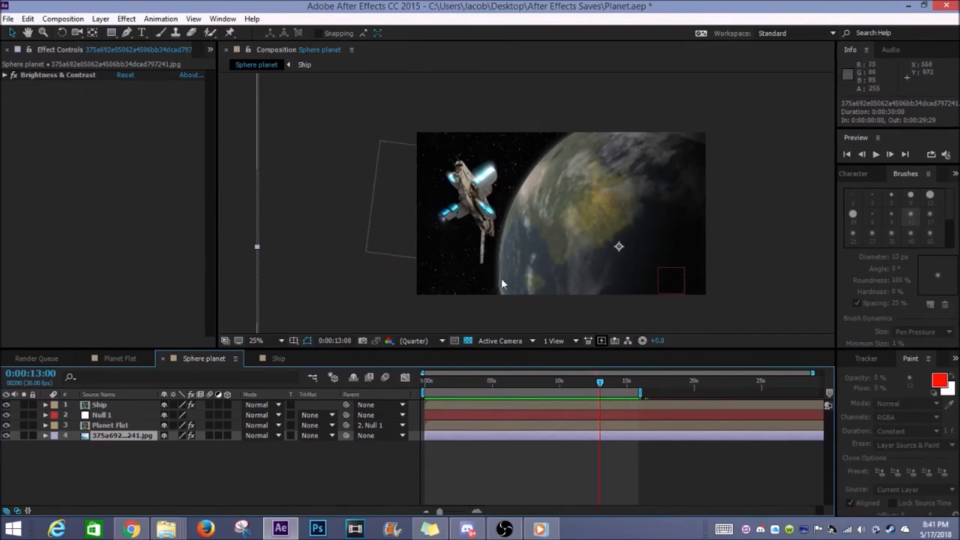
{"action": "mouse_move", "coordinate": [383, 116]}
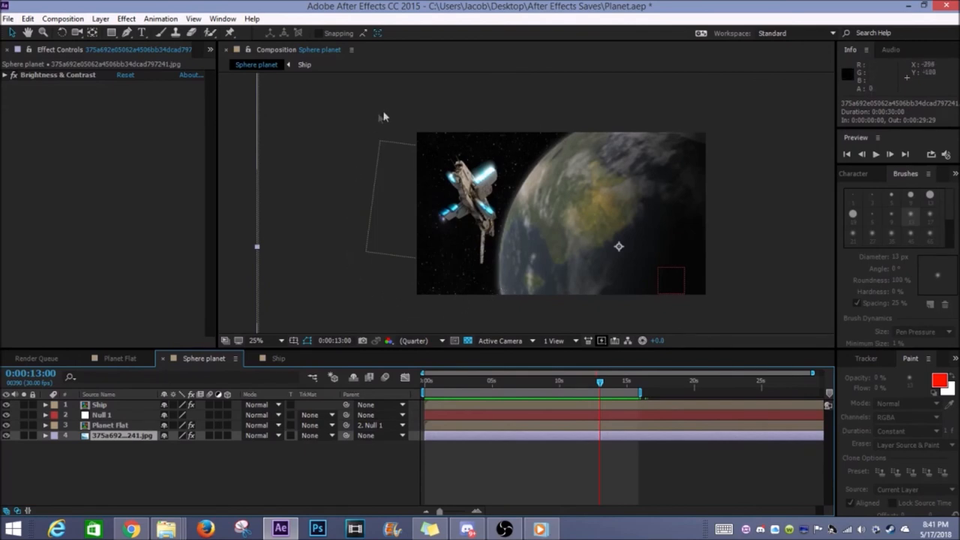
{"action": "mouse_move", "coordinate": [337, 191]}
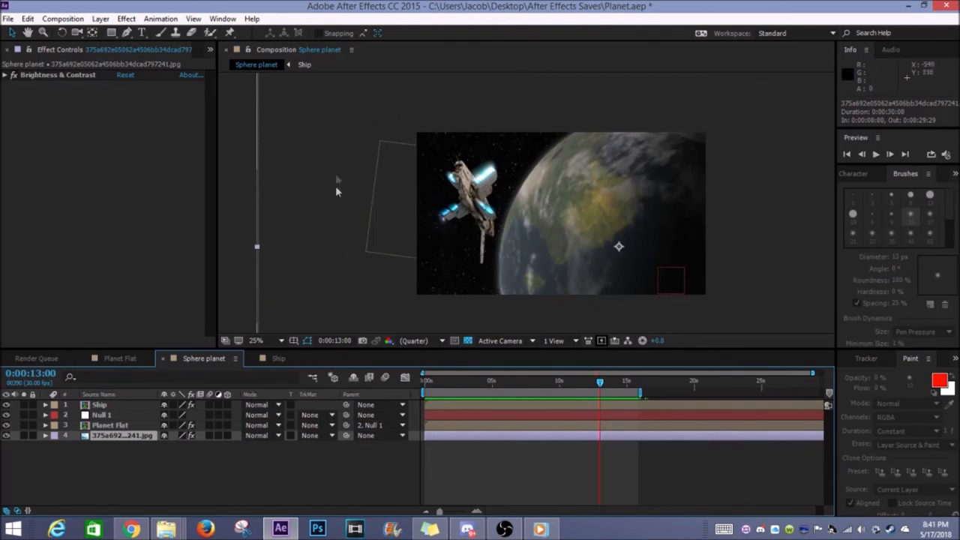
{"action": "mouse_move", "coordinate": [755, 224]}
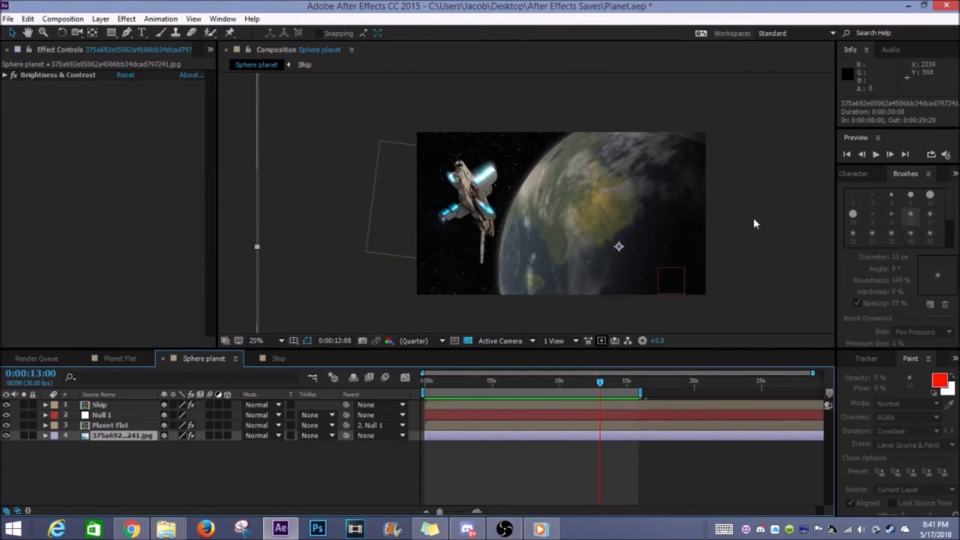
{"action": "mouse_move", "coordinate": [748, 239]}
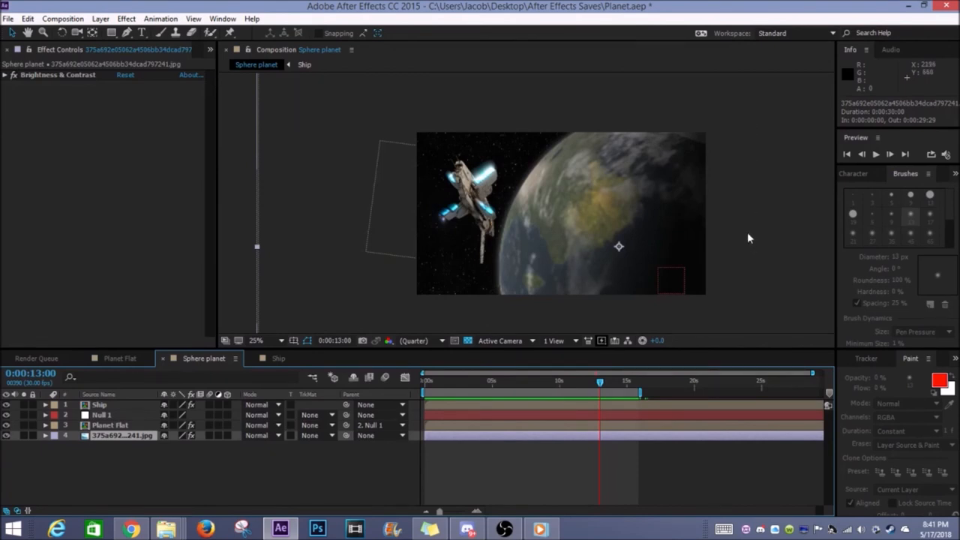
{"action": "mouse_move", "coordinate": [776, 223]}
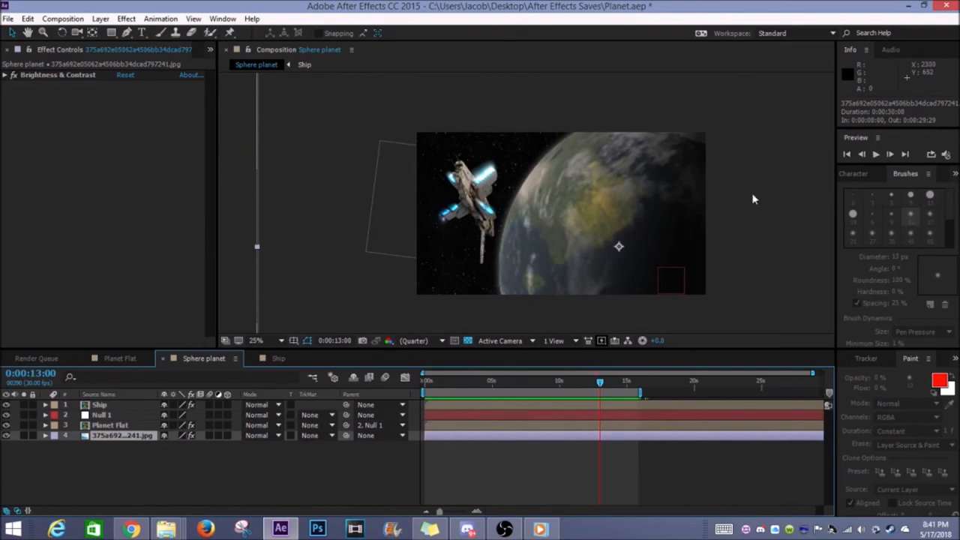
{"action": "mouse_move", "coordinate": [750, 288]}
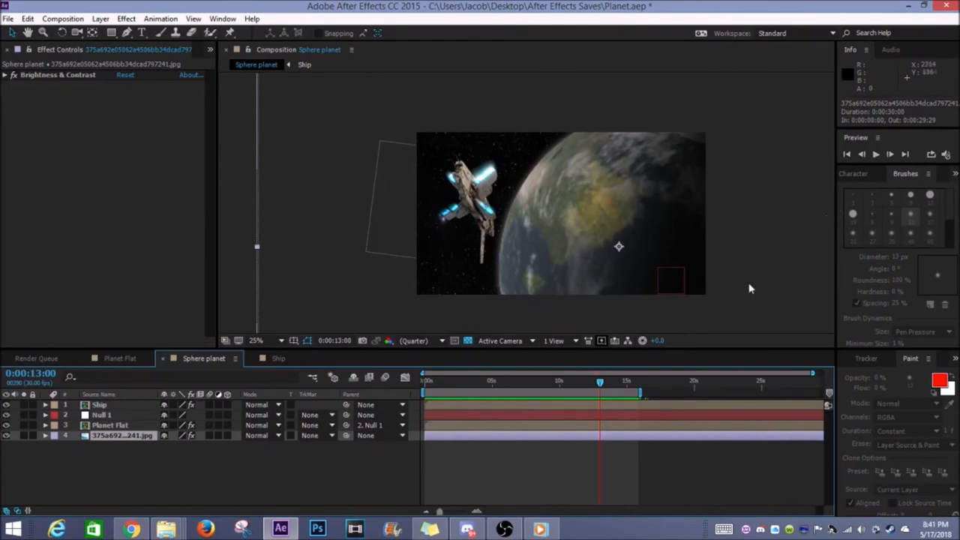
{"action": "mouse_move", "coordinate": [739, 304]}
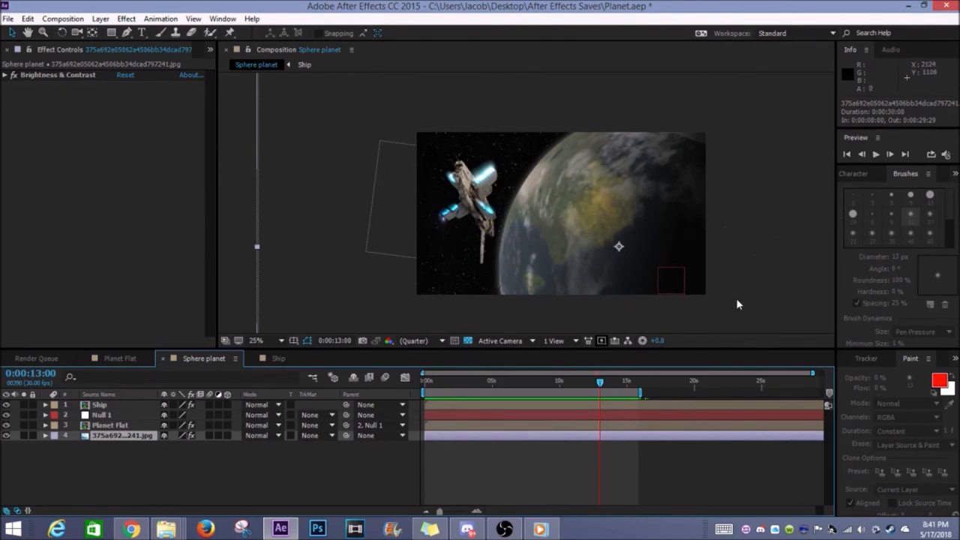
{"action": "mouse_move", "coordinate": [486, 95]}
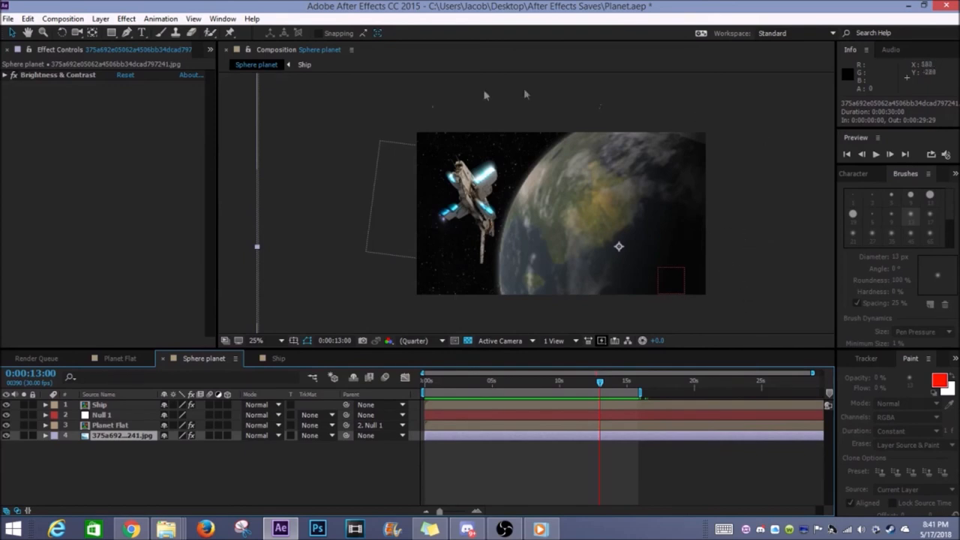
{"action": "mouse_move", "coordinate": [741, 320]}
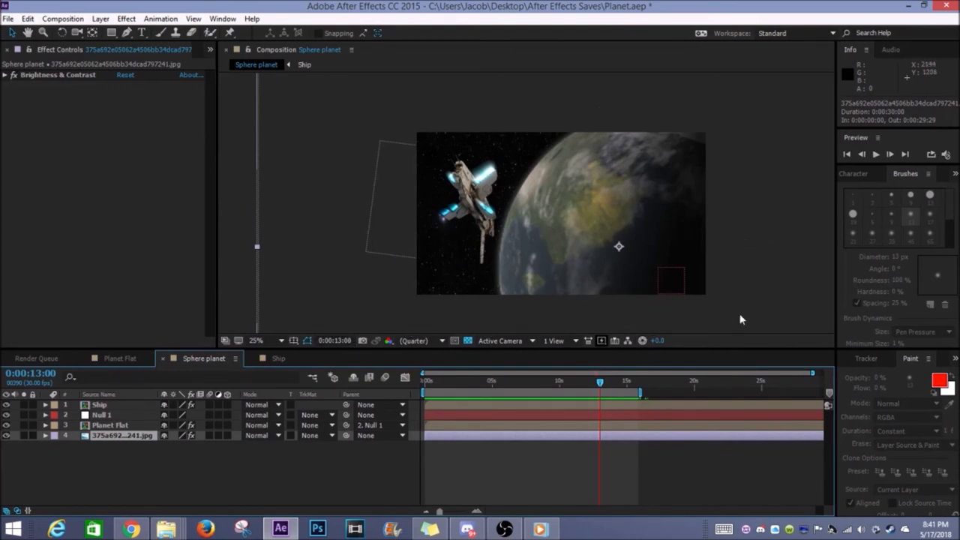
{"action": "mouse_move", "coordinate": [813, 187]}
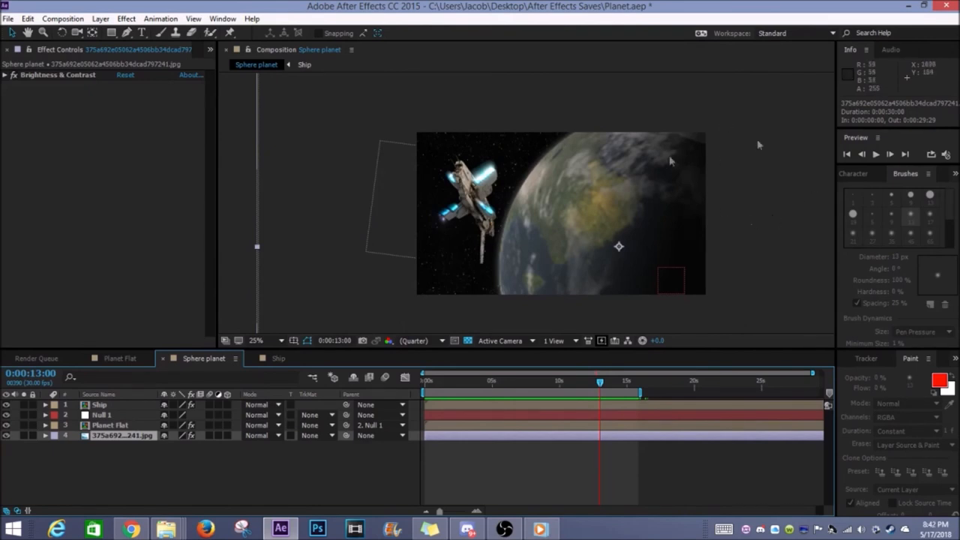
{"action": "mouse_move", "coordinate": [534, 112]}
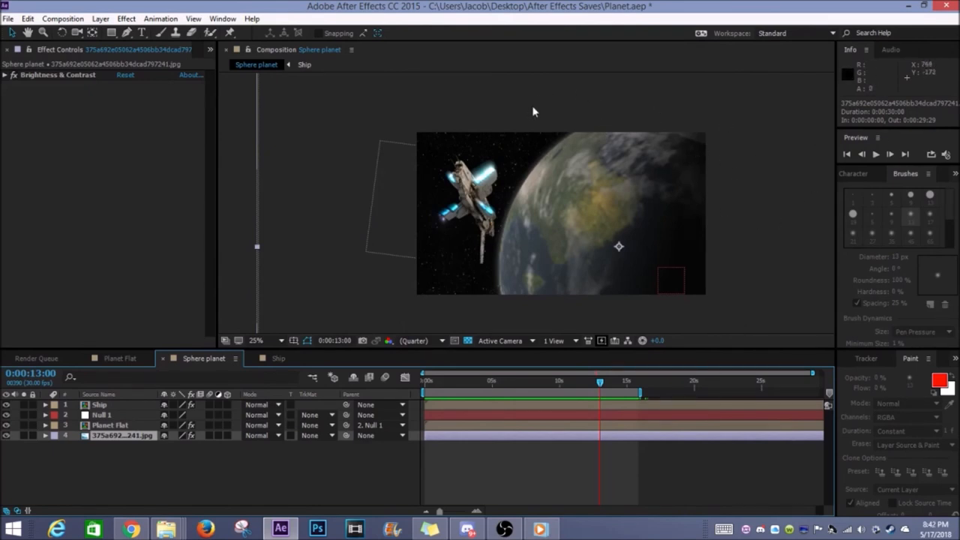
{"action": "mouse_move", "coordinate": [719, 107]}
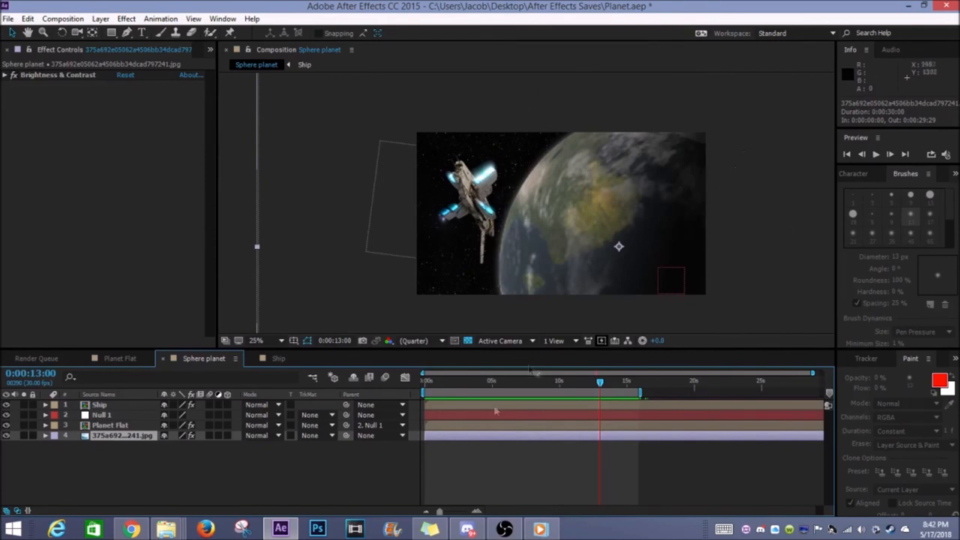
{"action": "mouse_move", "coordinate": [202, 277]}
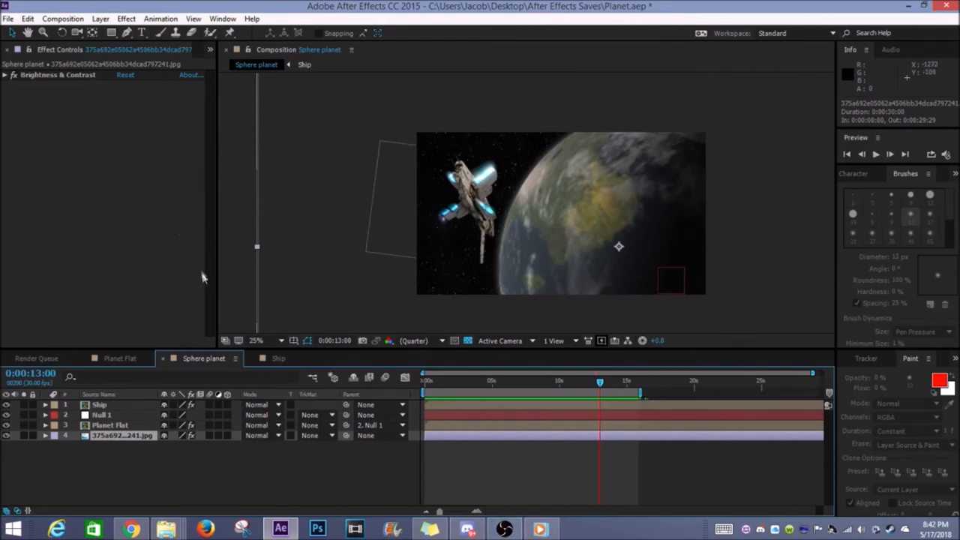
{"action": "mouse_move", "coordinate": [319, 254]}
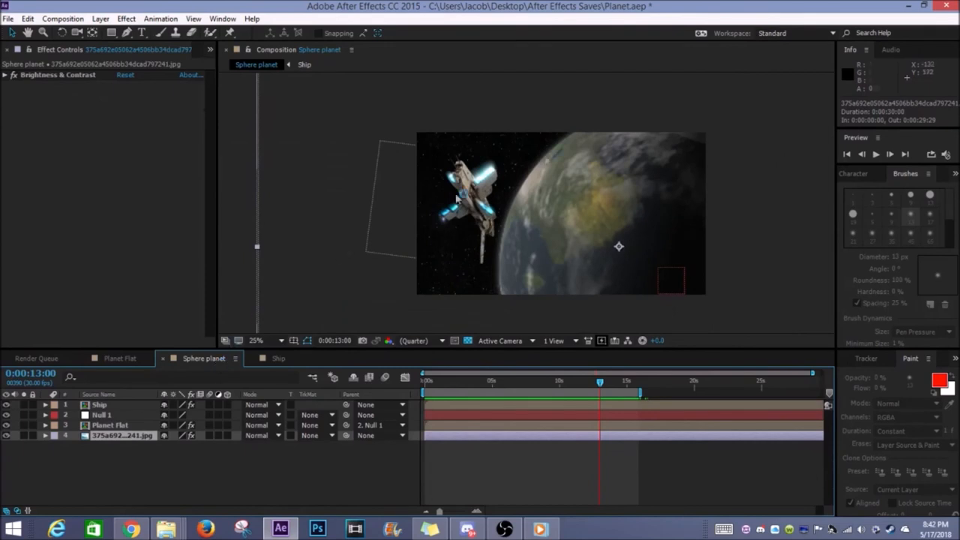
{"action": "mouse_move", "coordinate": [754, 176]}
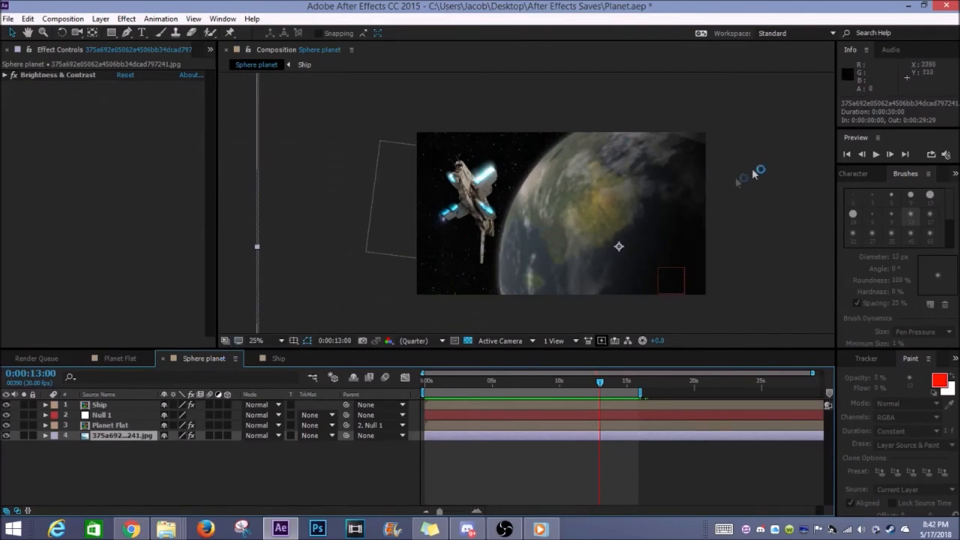
{"action": "mouse_move", "coordinate": [754, 207]}
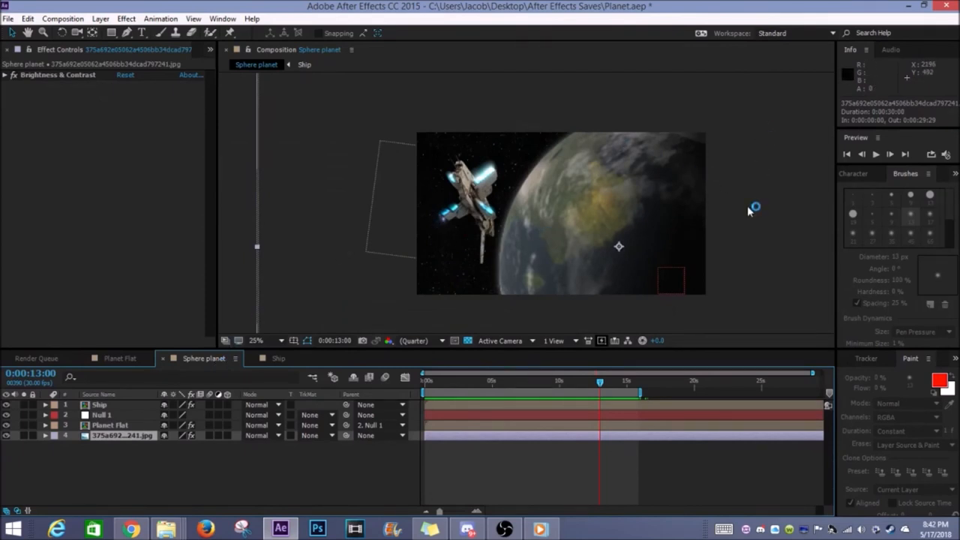